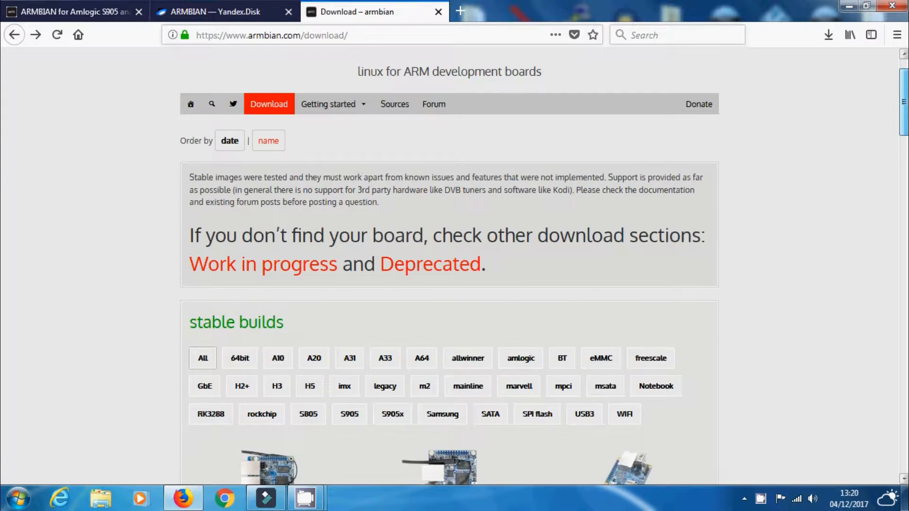
# From the armbian.com Download page, choose Beelink X2 and download its Ubuntu desktop legacy kernel image.
pyautogui.scroll(-3)
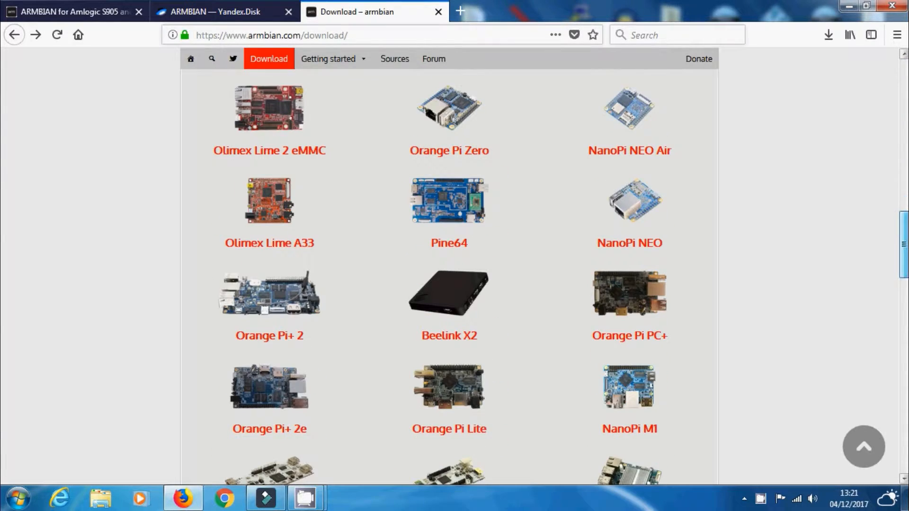
pyautogui.click(448, 291)
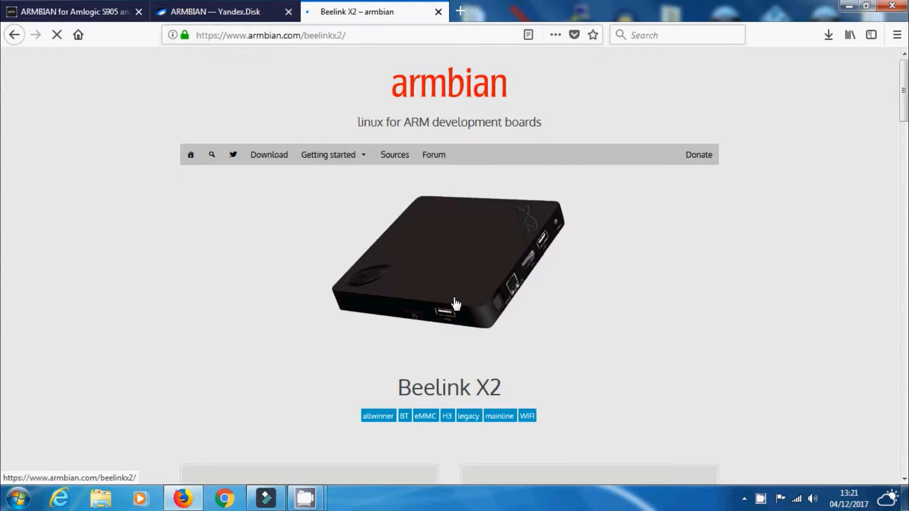
pyautogui.scroll(-3)
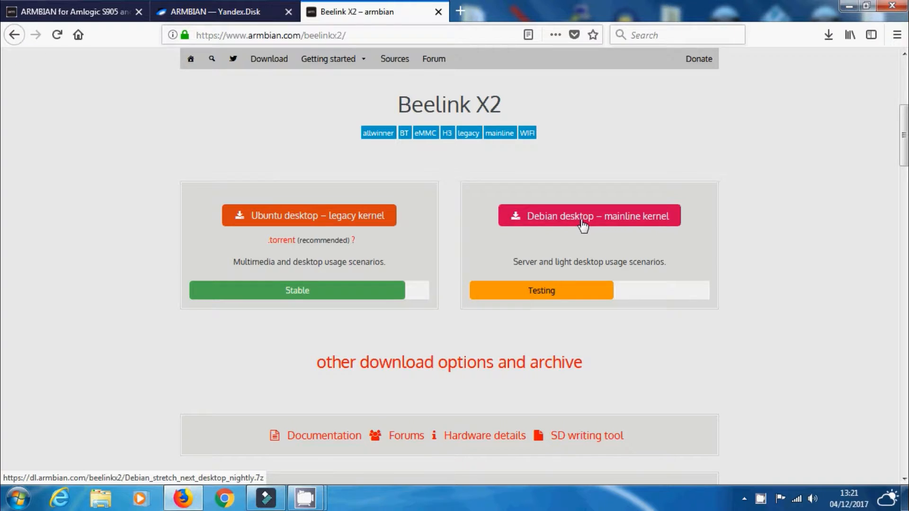
pyautogui.moveTo(260, 216)
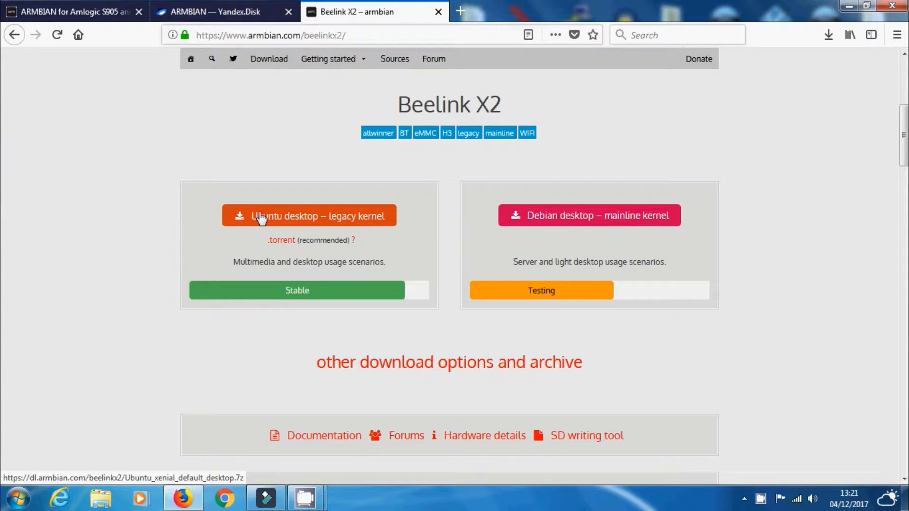
pyautogui.click(309, 215)
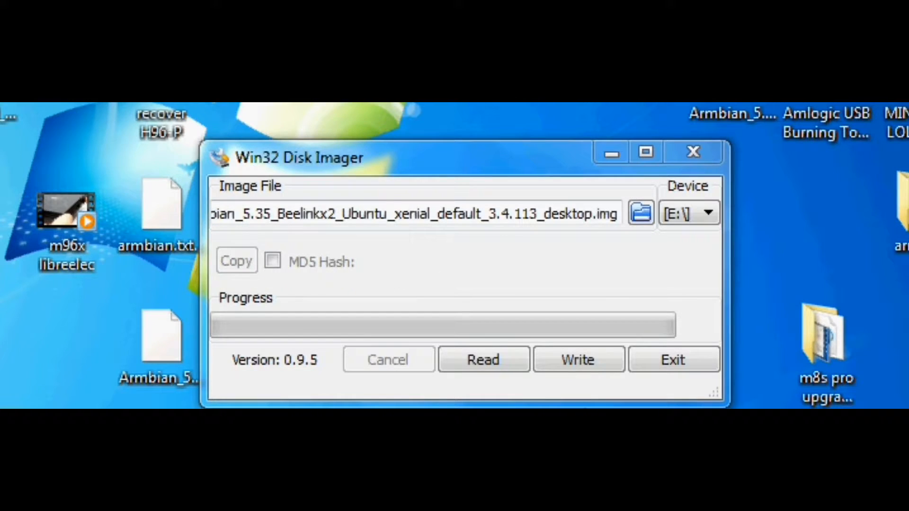
pyautogui.moveTo(532, 329)
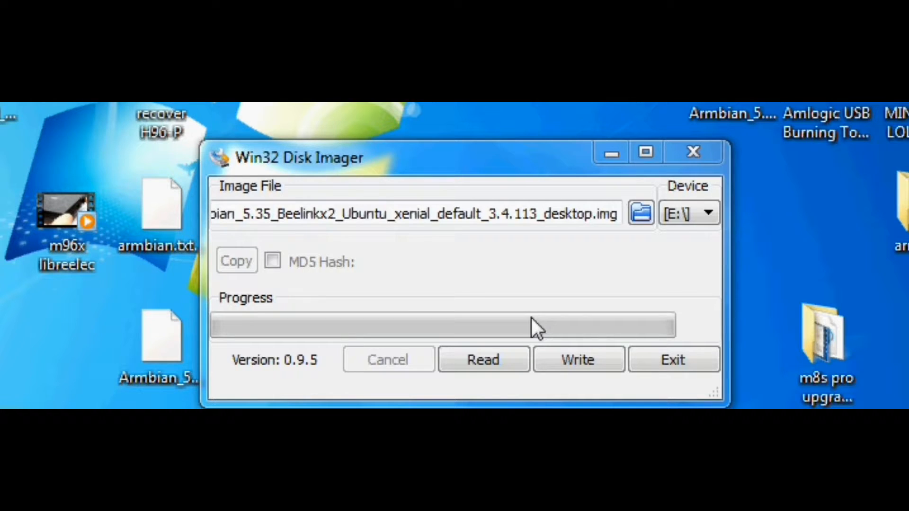
# Write the Armbian Beelink X2 Ubuntu desktop .img file to drive E:.
pyautogui.click(707, 214)
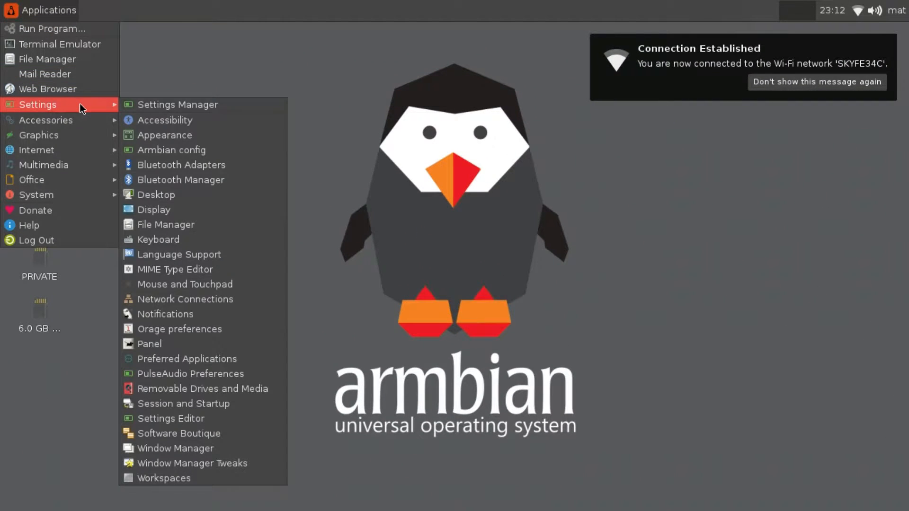
pyautogui.moveTo(197, 180)
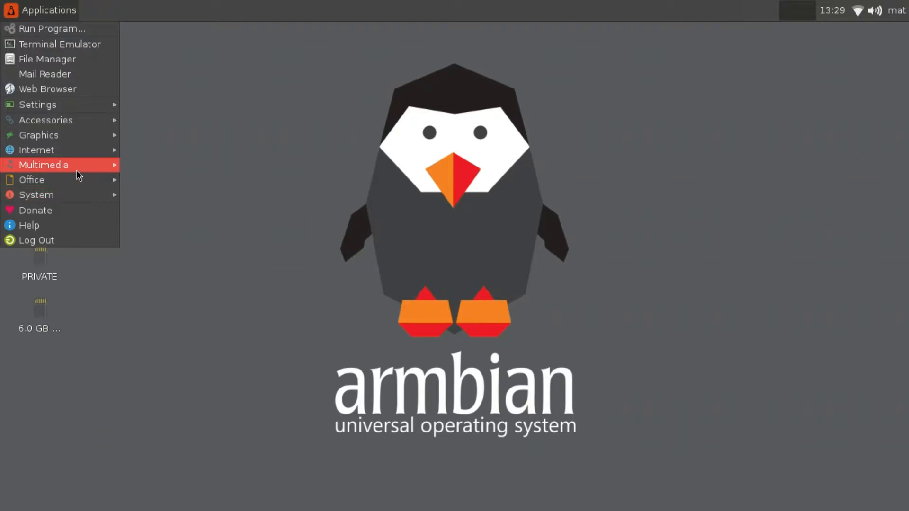
pyautogui.moveTo(32, 180)
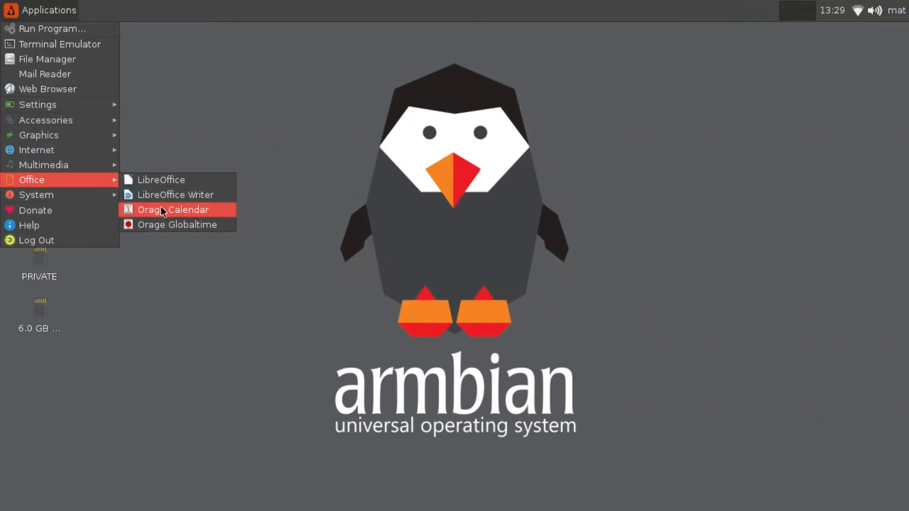
# Launch LibreOffice from the Office category of the Applications menu.
pyautogui.click(161, 180)
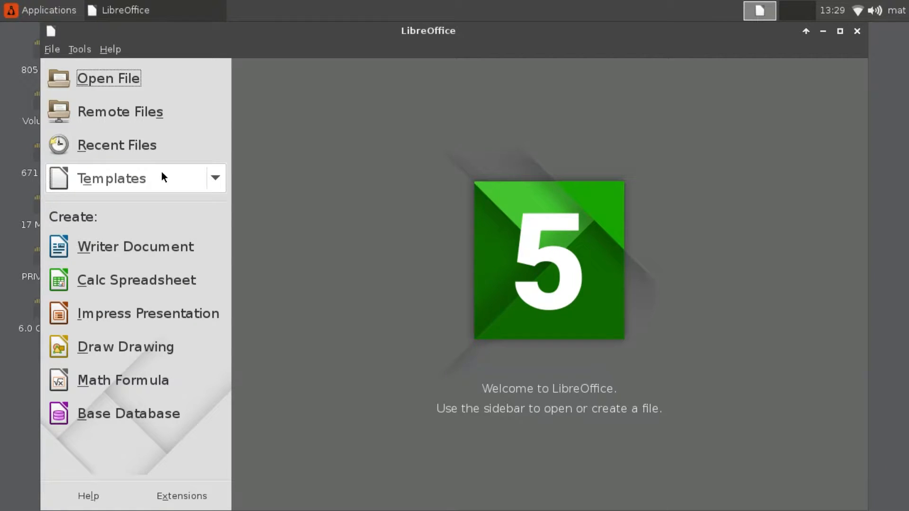
pyautogui.moveTo(135, 246)
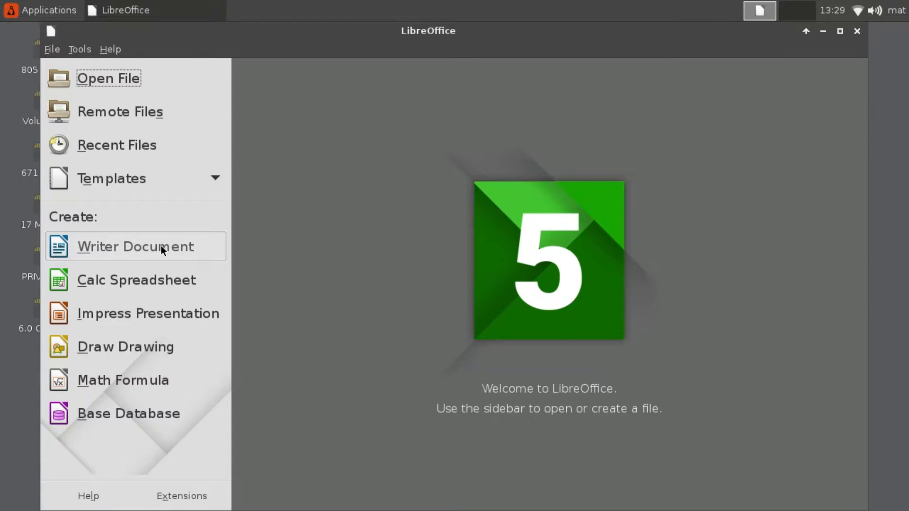
# Create a new Writer document containing 'HEL', then return to the Applications menu.
pyautogui.click(134, 246)
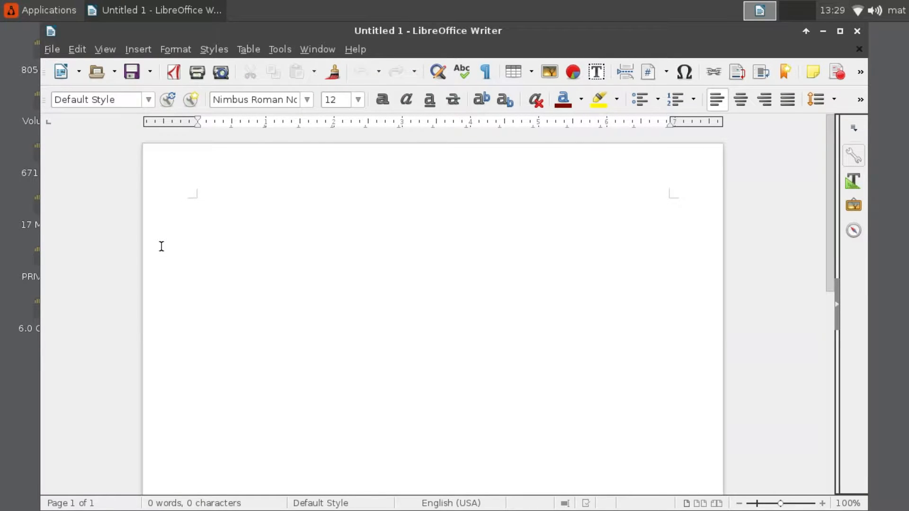
pyautogui.write('HEL')
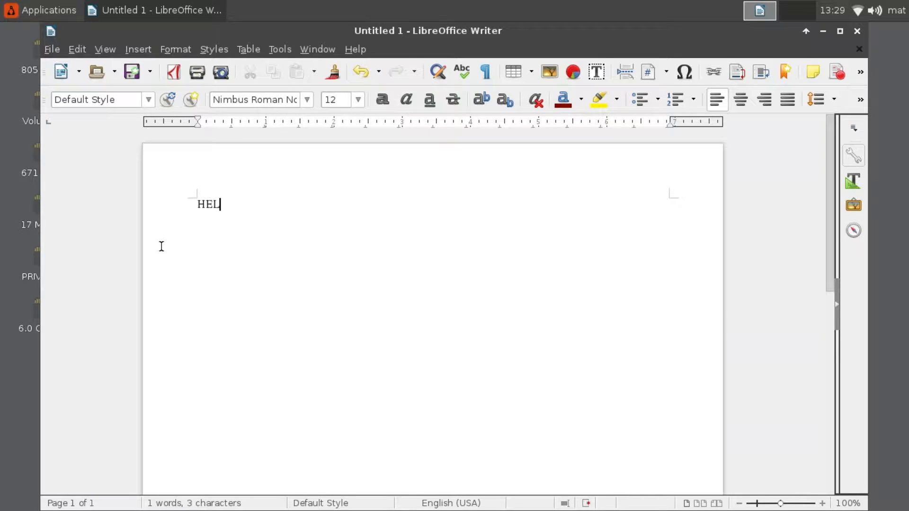
pyautogui.click(41, 10)
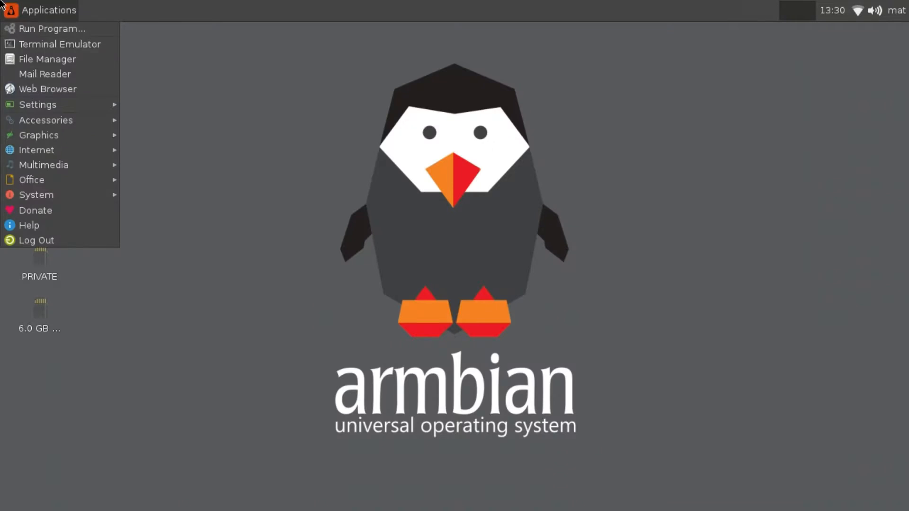
pyautogui.moveTo(38, 104)
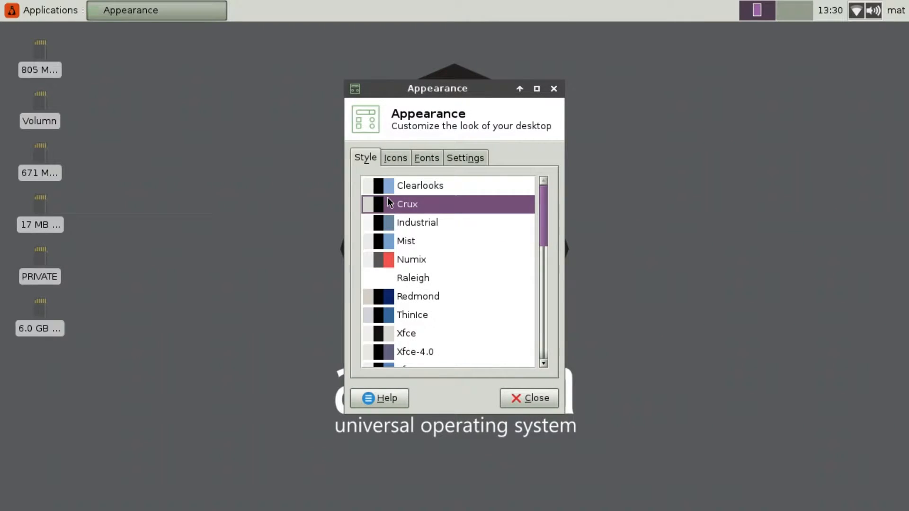
# Apply the Xfce style, then try the LoginIcons and Humanity-Dark icon themes.
pyautogui.click(405, 318)
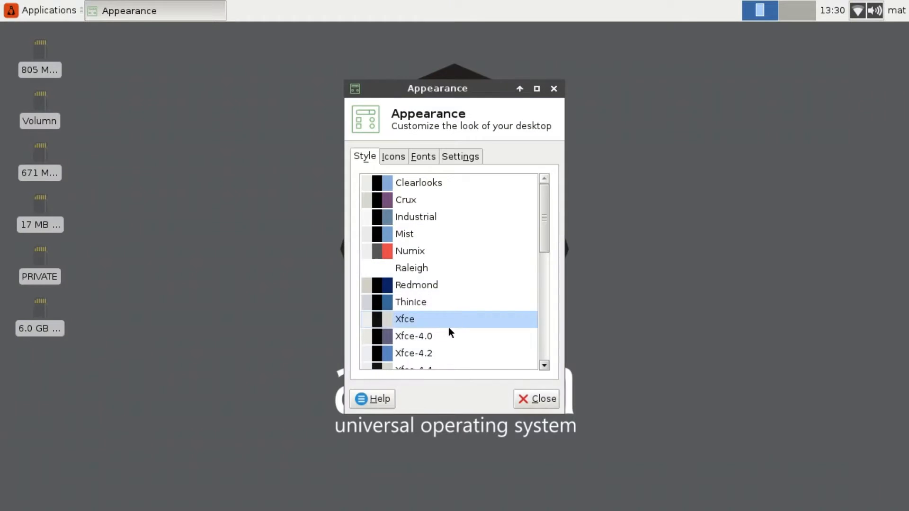
pyautogui.scroll(-3)
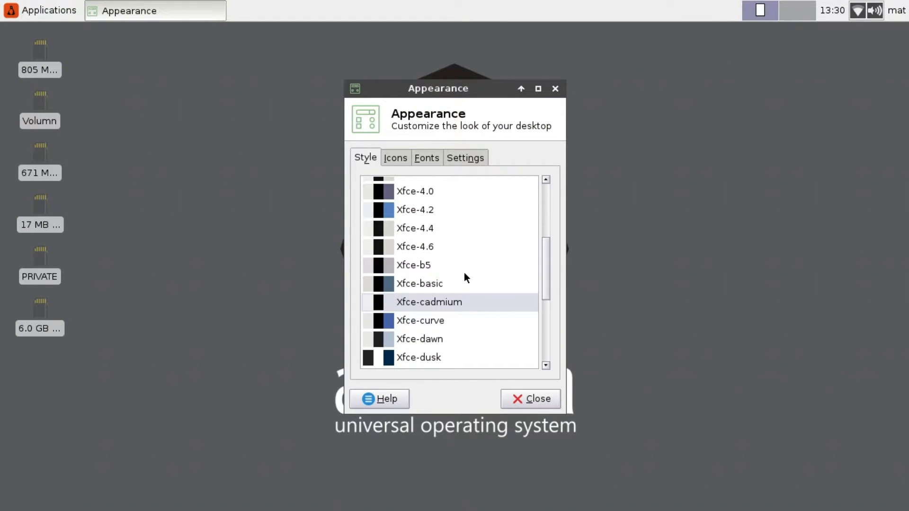
pyautogui.click(394, 157)
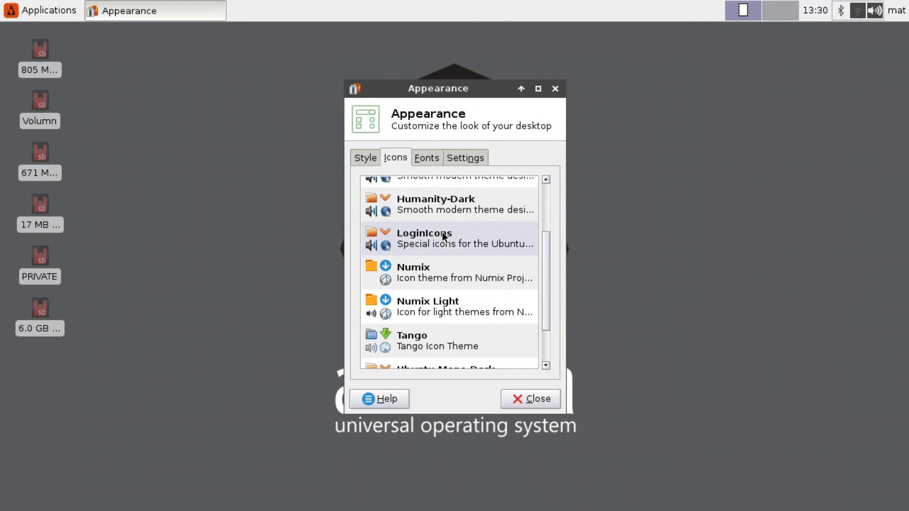
pyautogui.click(436, 204)
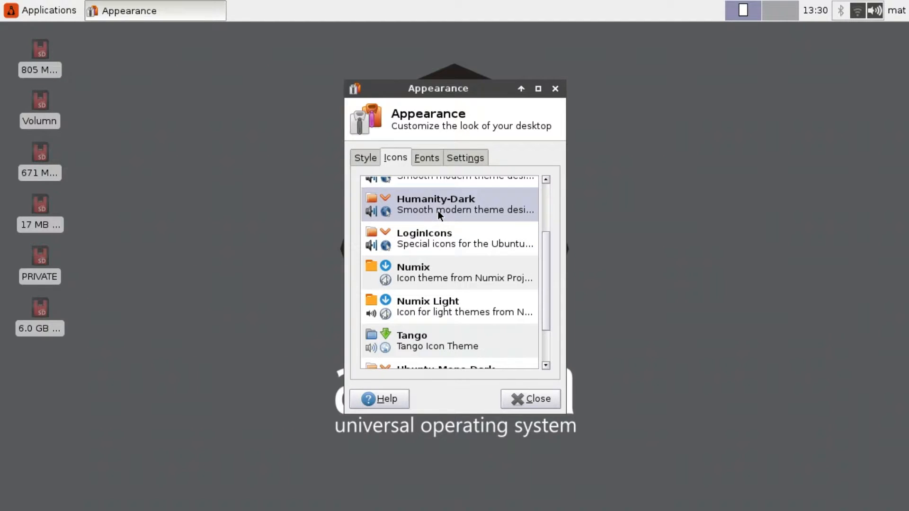
pyautogui.click(449, 237)
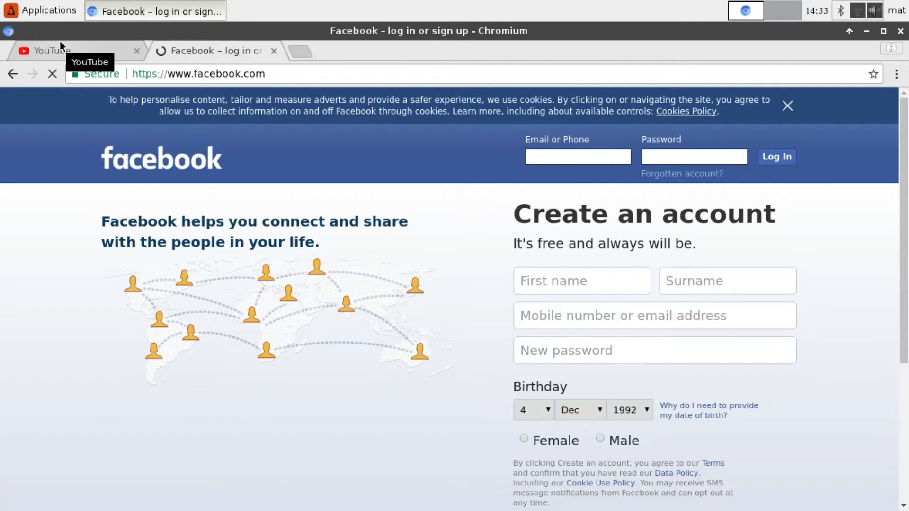
# Switch browser tabs to the LibreELEC S805 search and scroll through the MXQ Project review articles.
pyautogui.click(576, 157)
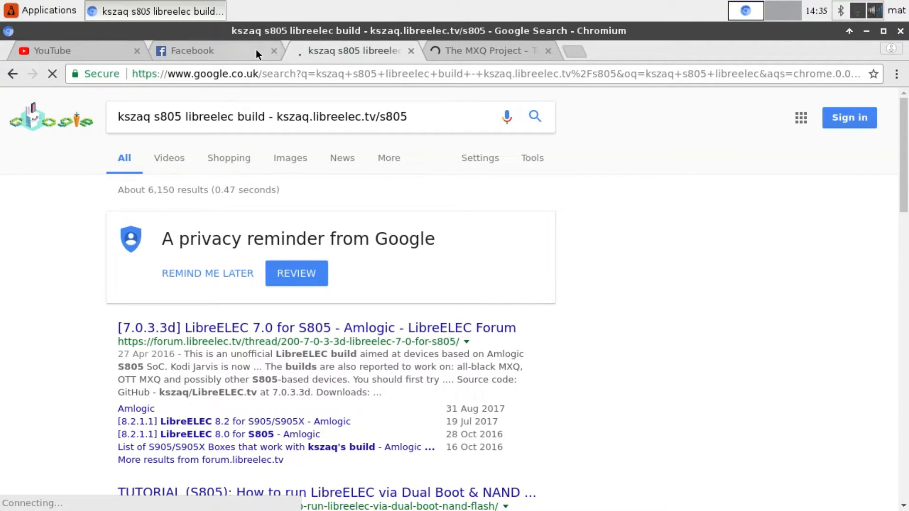
pyautogui.click(484, 51)
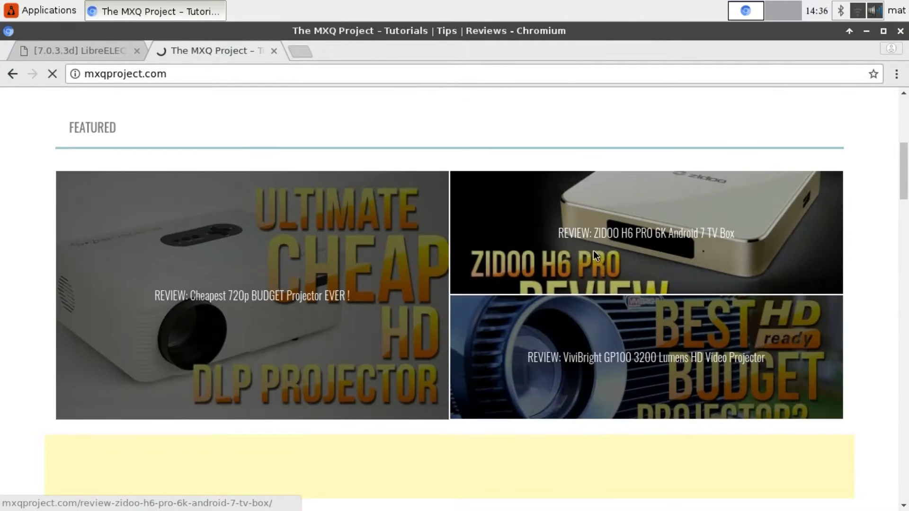
pyautogui.scroll(-3)
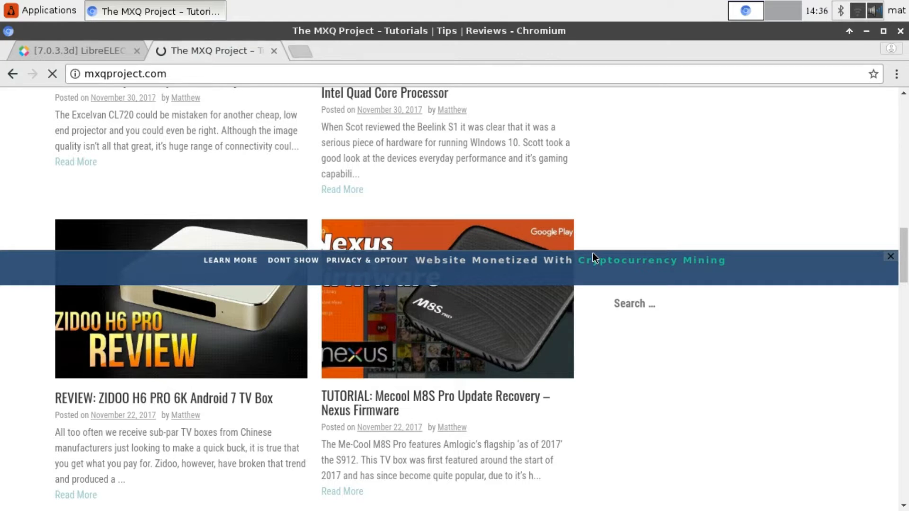
pyautogui.scroll(-3)
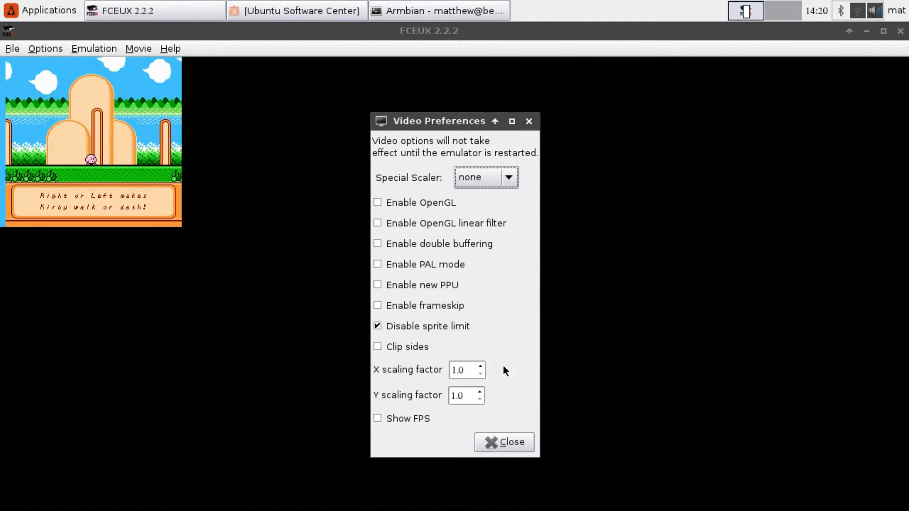
# Close FCEUX's Video Preferences so Kirby plays larger, then reopen Video Config.
pyautogui.click(93, 48)
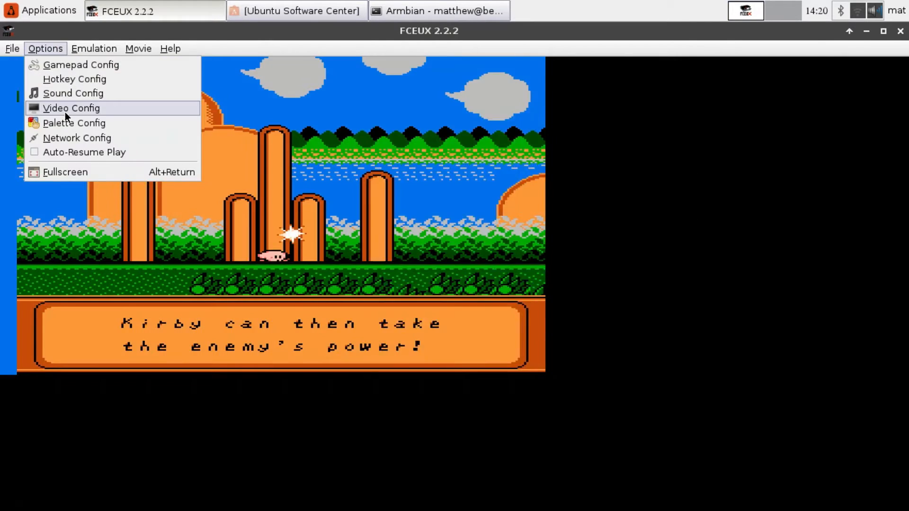
pyautogui.click(70, 108)
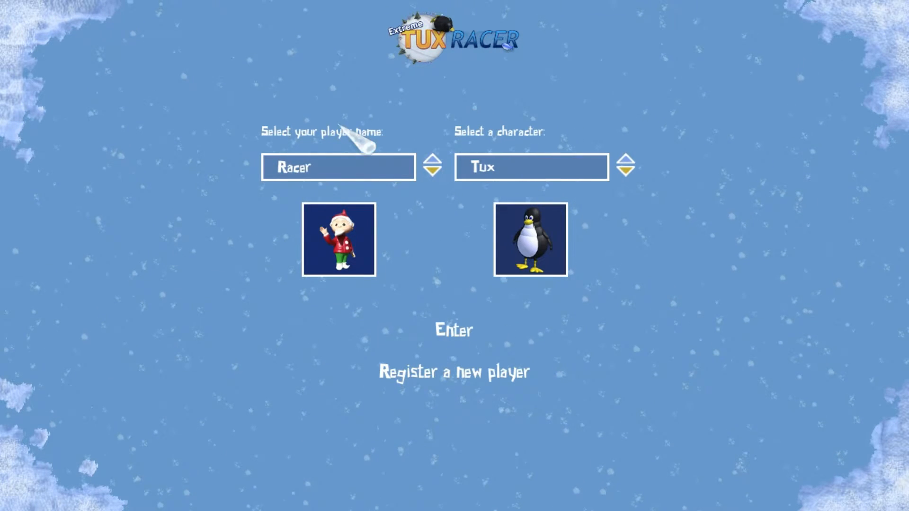
pyautogui.moveTo(440, 356)
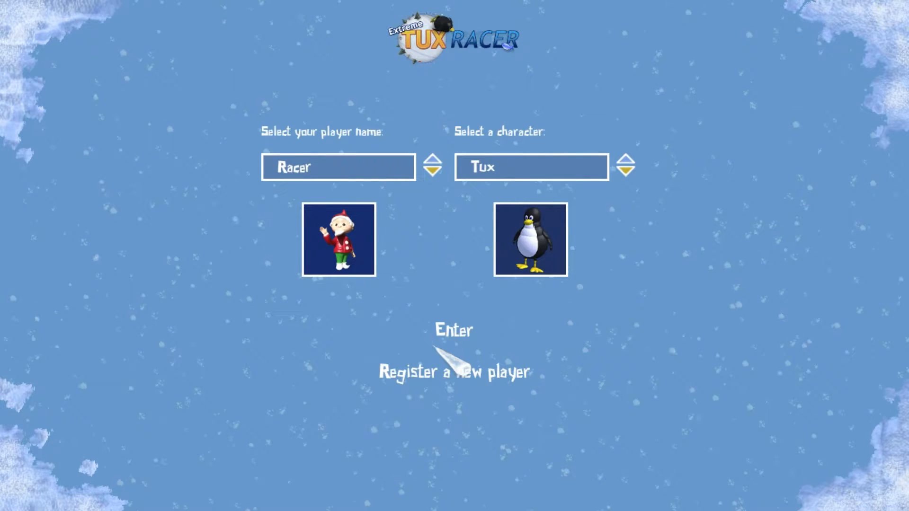
# Start Extreme Tux Racer as player Racer with character Tux.
pyautogui.click(454, 331)
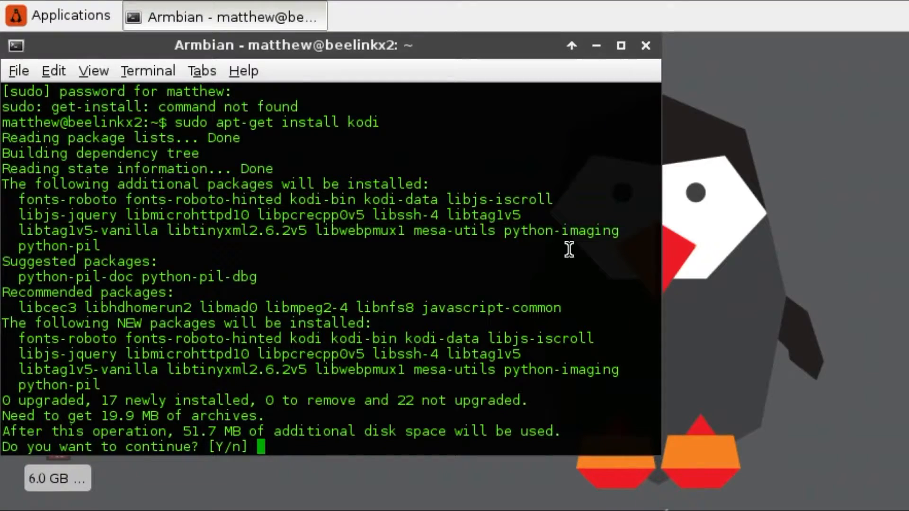
# Answer y at the apt-get prompt to install Kodi with its 17 new packages.
pyautogui.write('y')
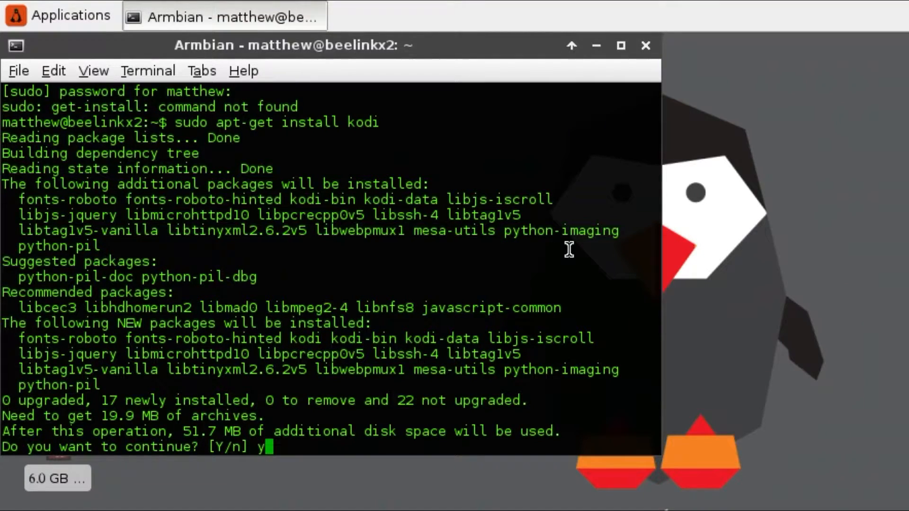
pyautogui.press('Return')
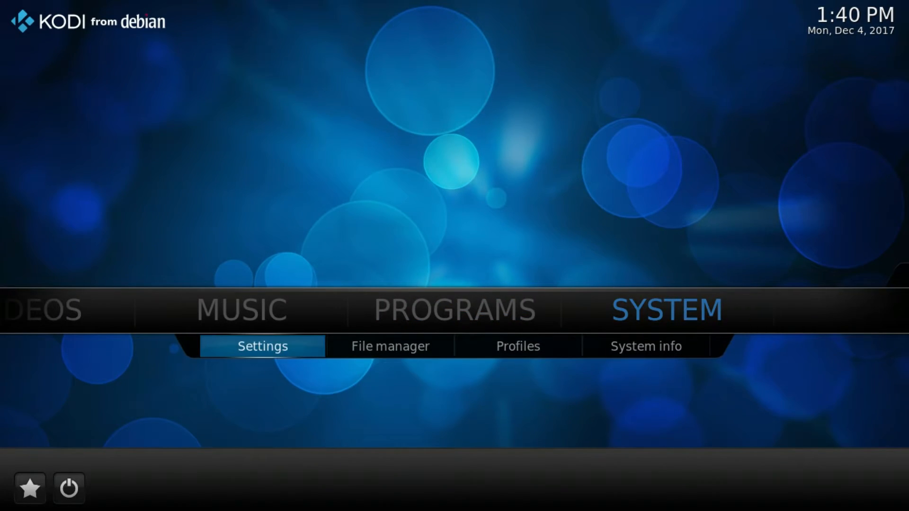
# View Kodi's System info summary, return home, and enter Settings.
pyautogui.click(645, 345)
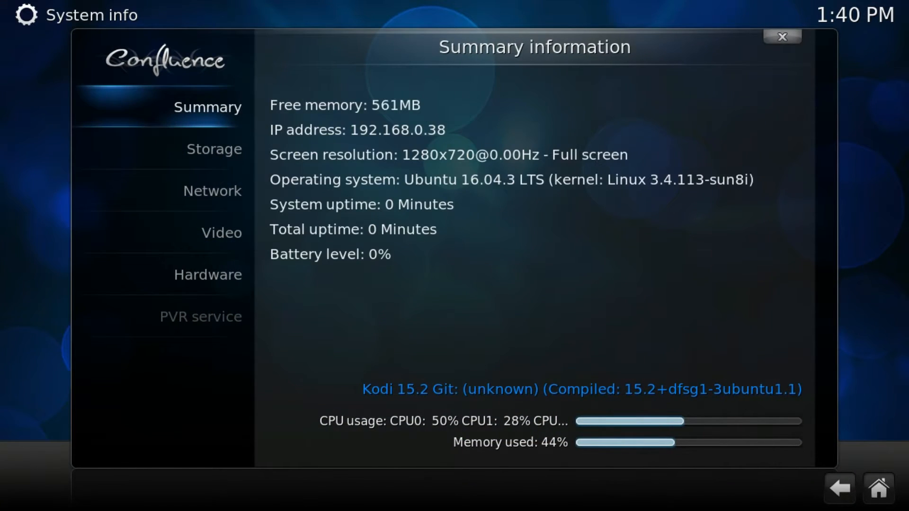
pyautogui.click(782, 36)
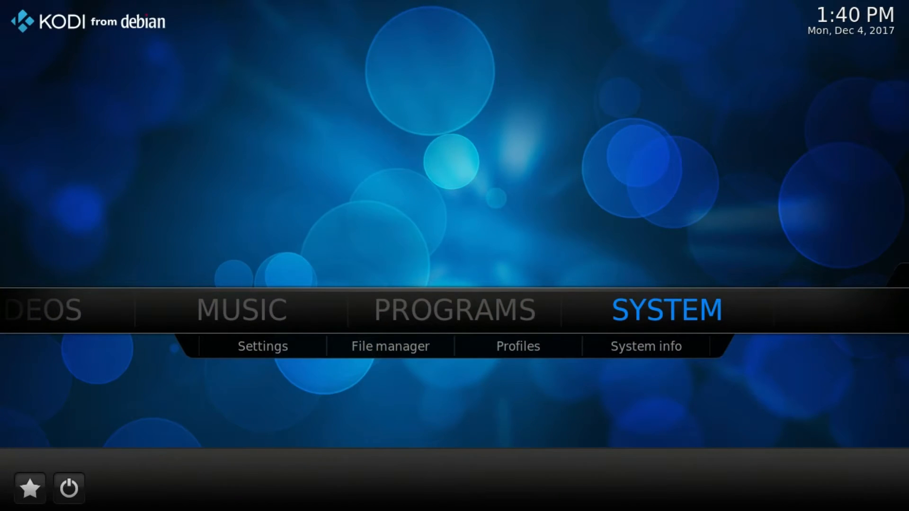
pyautogui.click(262, 346)
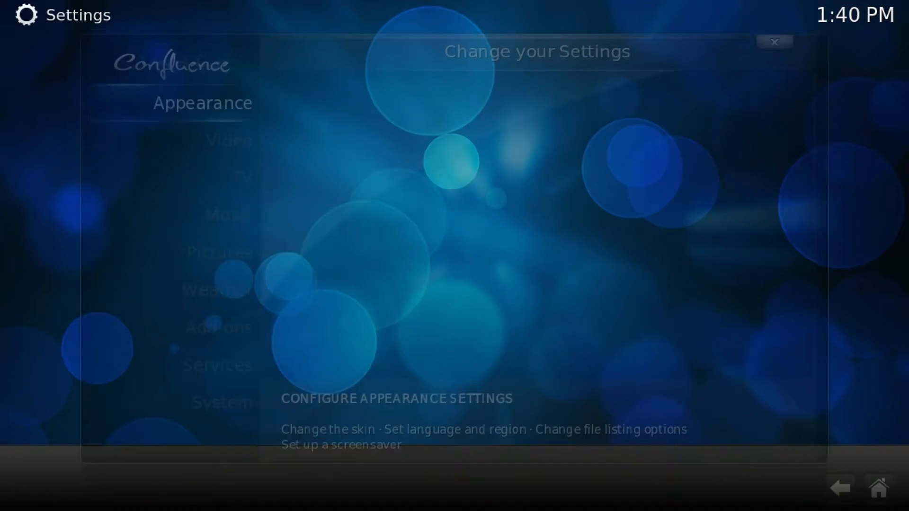
# Enter the Add-ons section, dismiss the first-run help, and choose Install from repository.
pyautogui.click(212, 330)
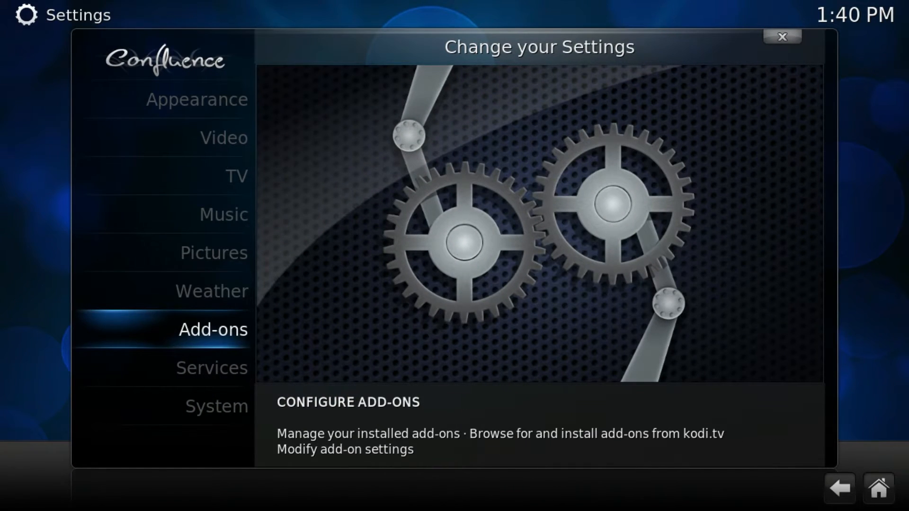
pyautogui.click(212, 329)
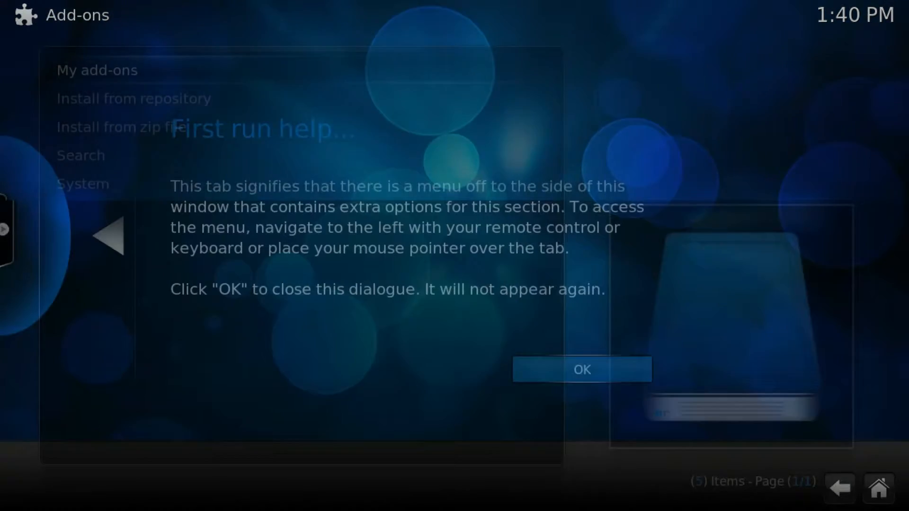
pyautogui.click(581, 369)
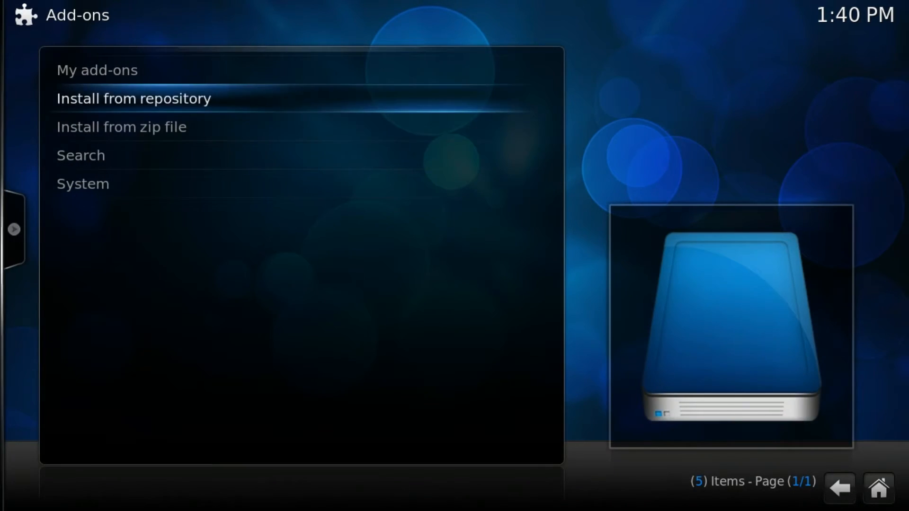
pyautogui.click(134, 98)
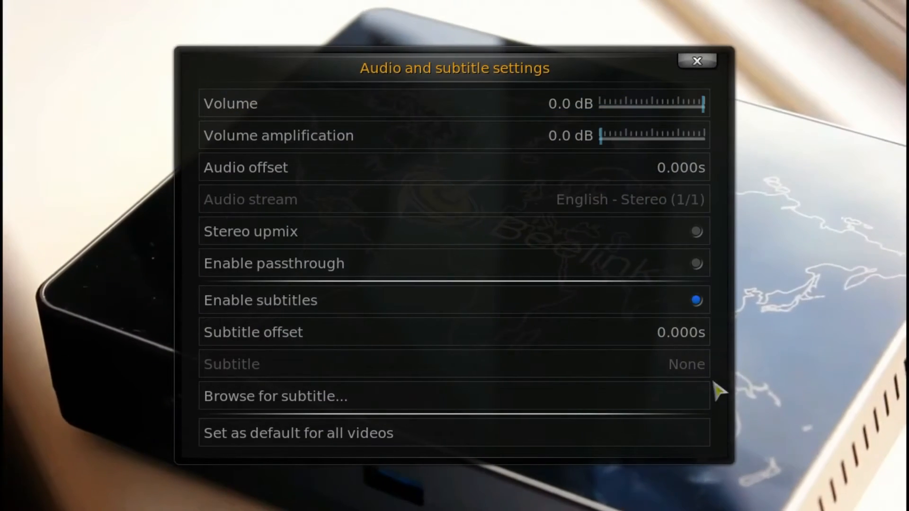
pyautogui.moveTo(660, 118)
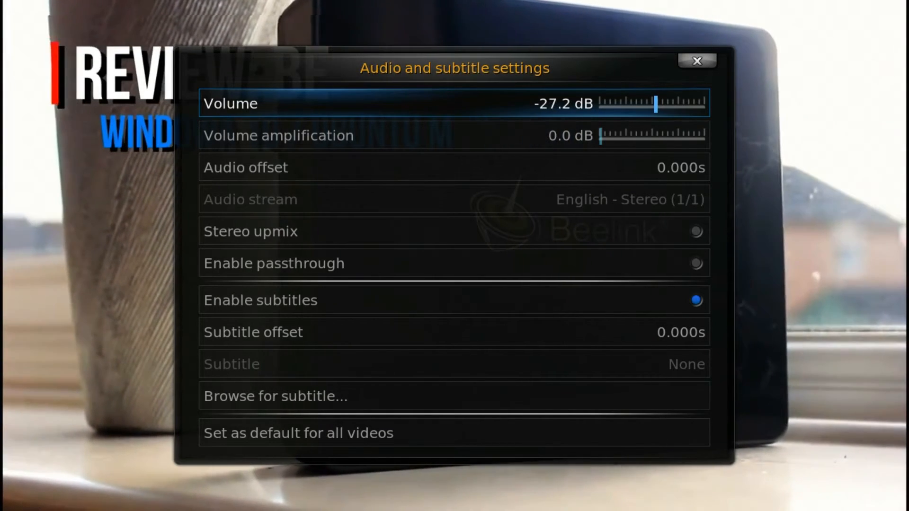
# Lower Kodi's Volume to -29.0 dB and raise Volume amplification to 25.0 dB with the arrow keys.
pyautogui.press('Left')
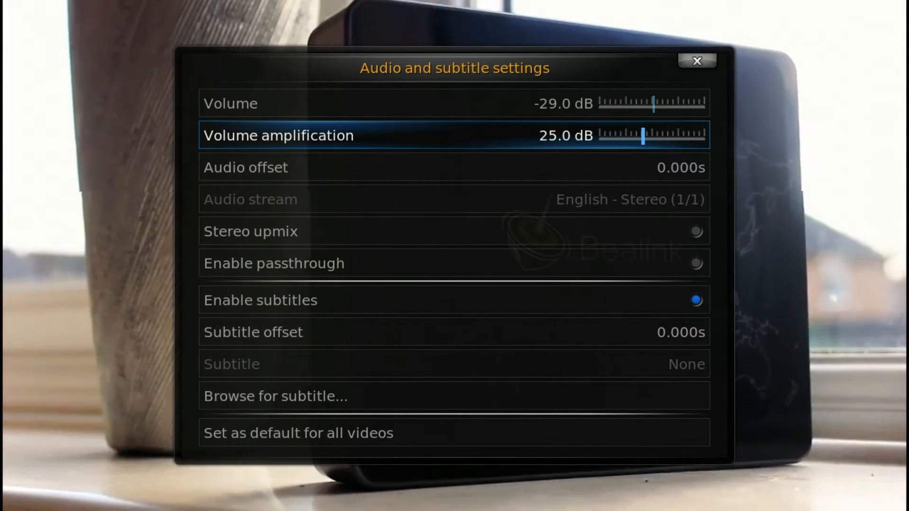
pyautogui.press('Left')
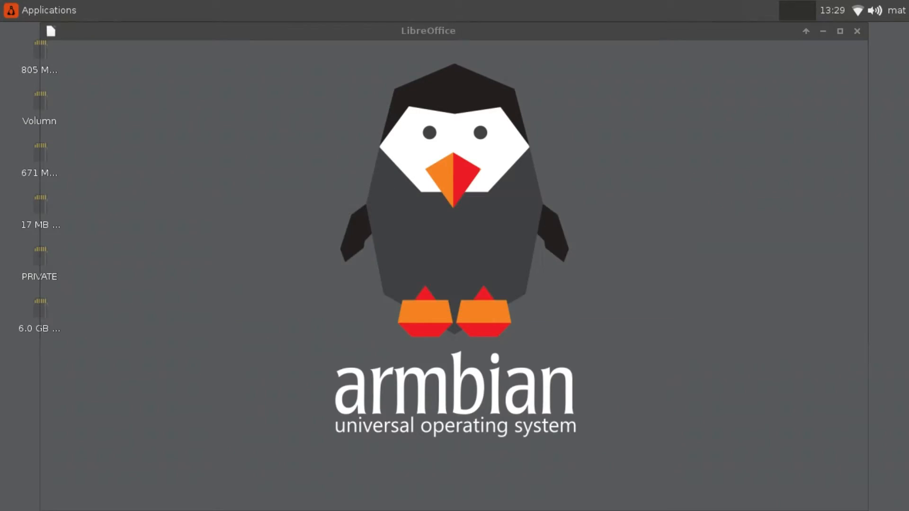
pyautogui.write('HR')
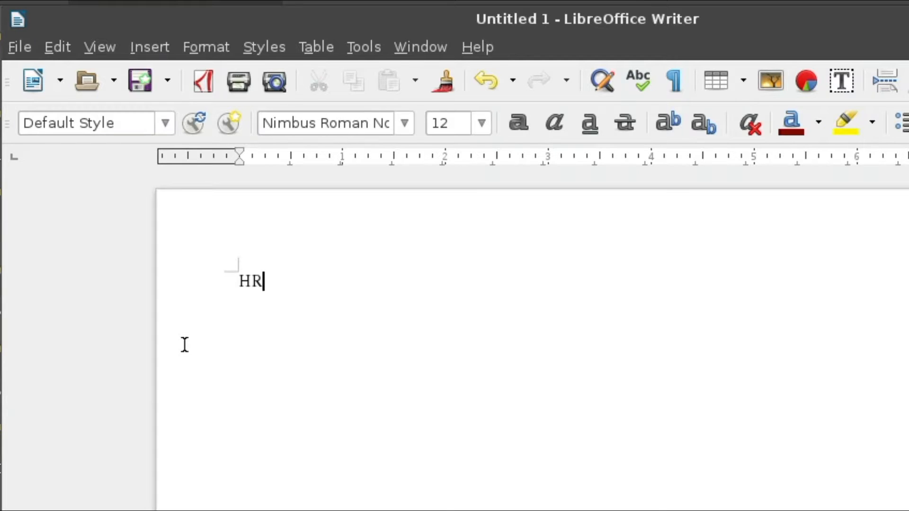
# Write the first line: hello, this is being typed on a Beelink X2 with the Allwinner H3 processor.
pyautogui.write('HELLO THIS BEING TYPED ON')
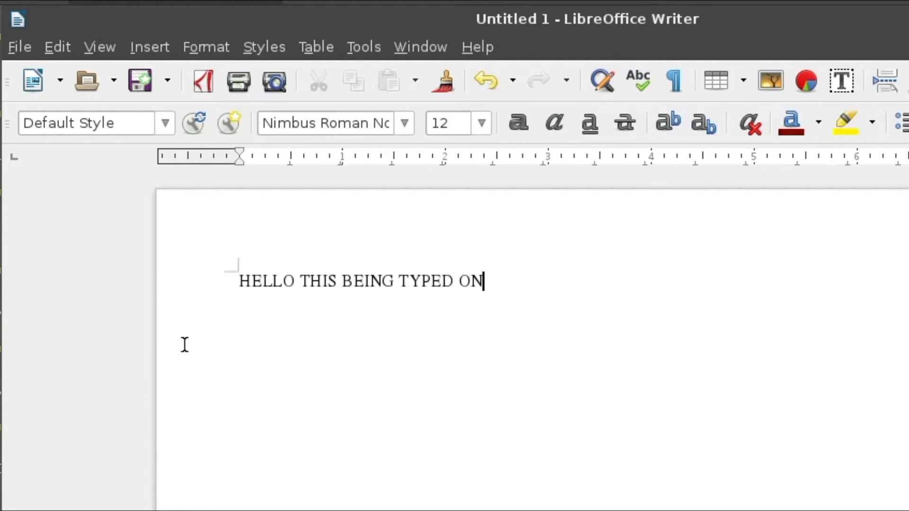
pyautogui.write('A BEELINK X')
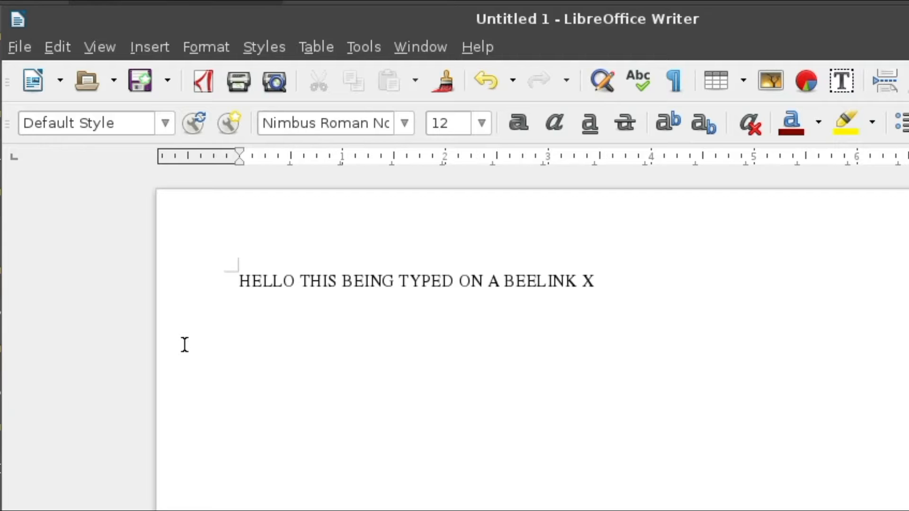
pyautogui.write('2 WITH THE ALLWINNER H')
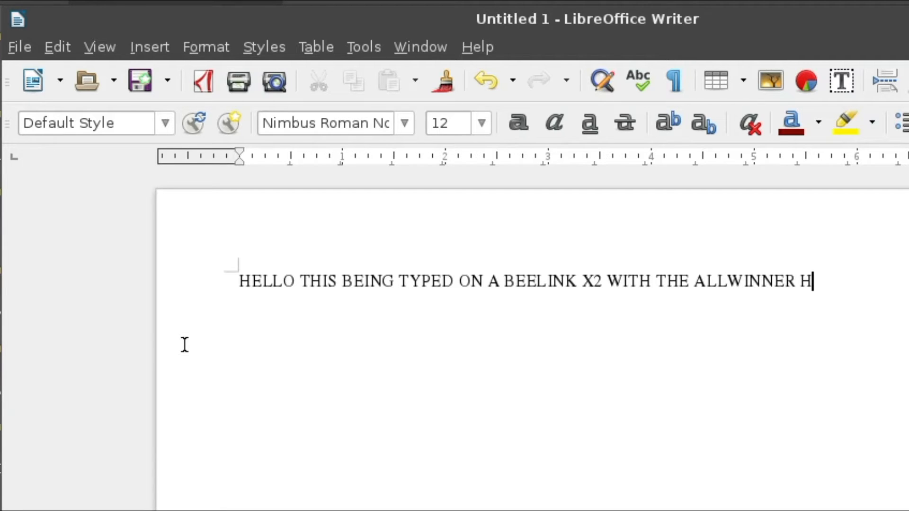
pyautogui.write('3 PROICESS')
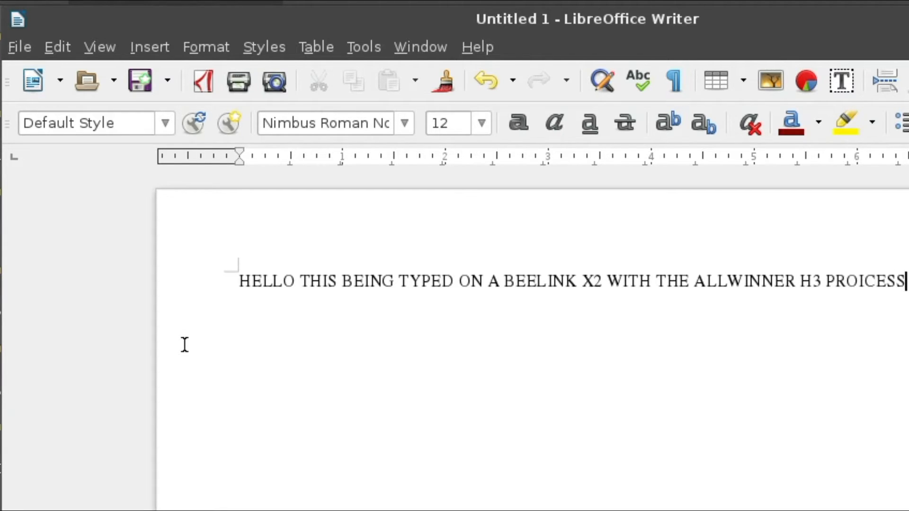
pyautogui.write('O')
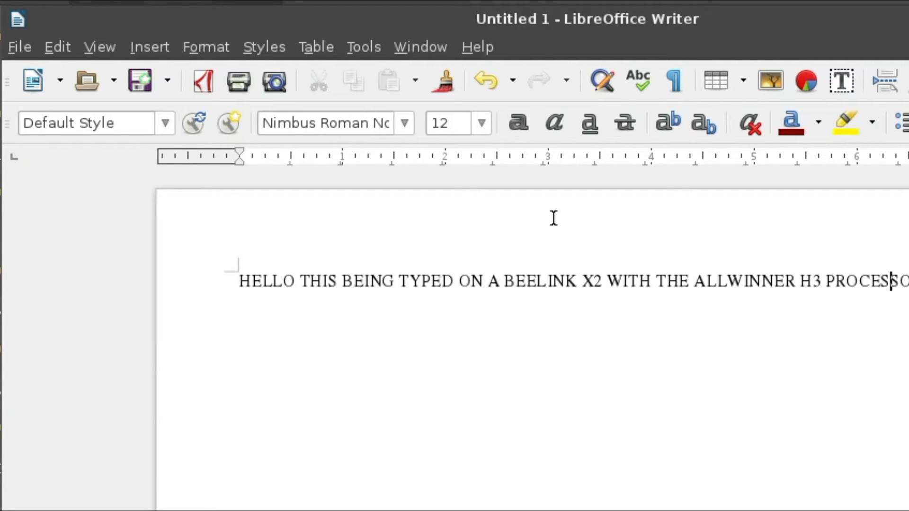
# Add the second line about a significant improvement over previous versions.
pyautogui.write('SIGNI')
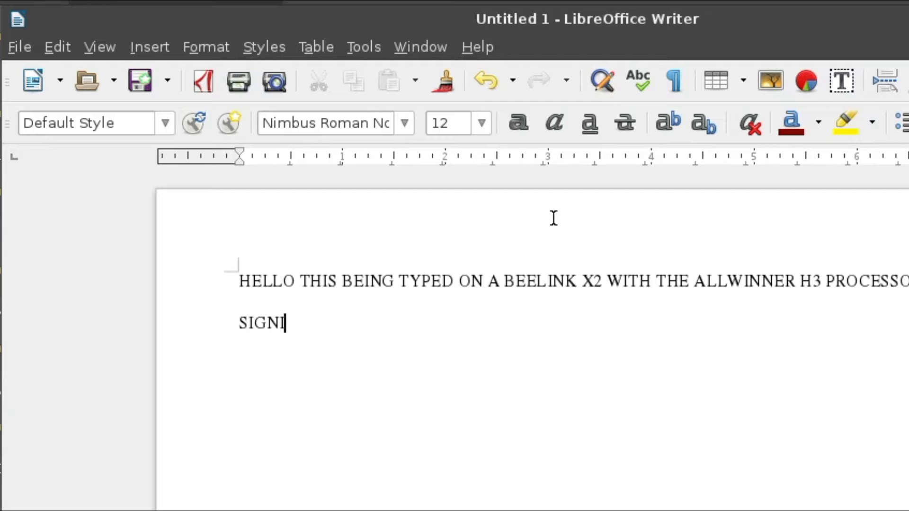
pyautogui.write('CANT IMPROV')
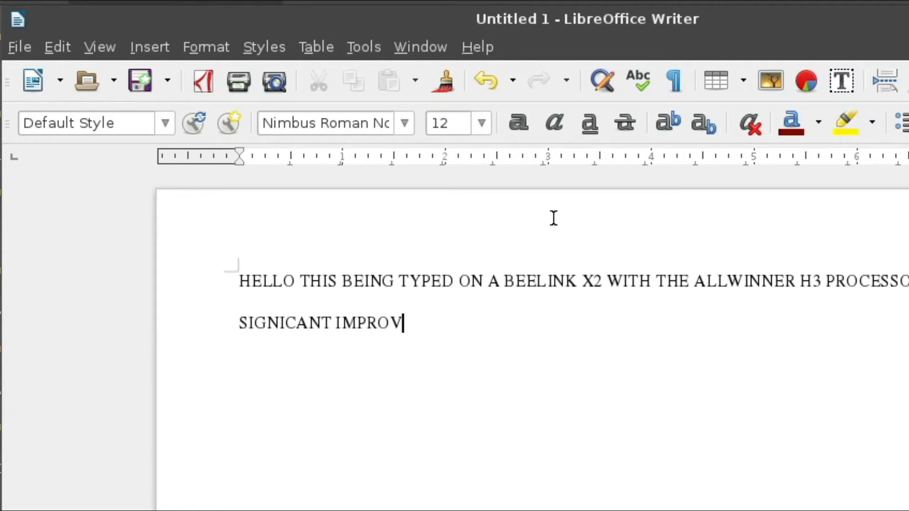
pyautogui.write('EMENT OVER PREVIOUS')
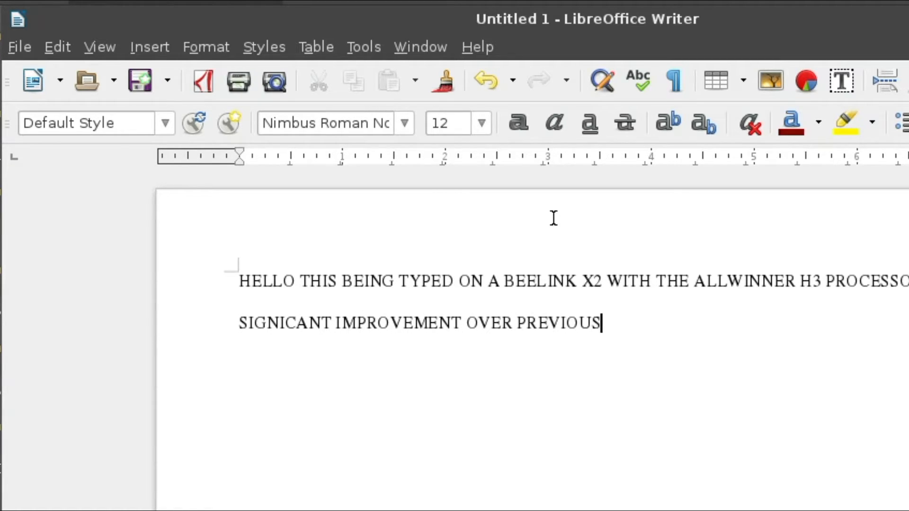
pyautogui.write('VERSIONS')
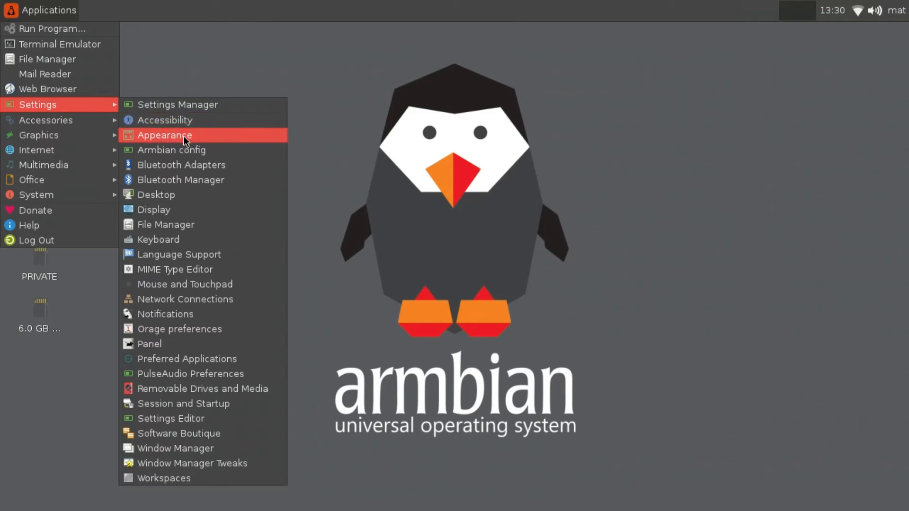
# In Xfce Appearance settings, apply a different desktop style theme.
pyautogui.click(164, 135)
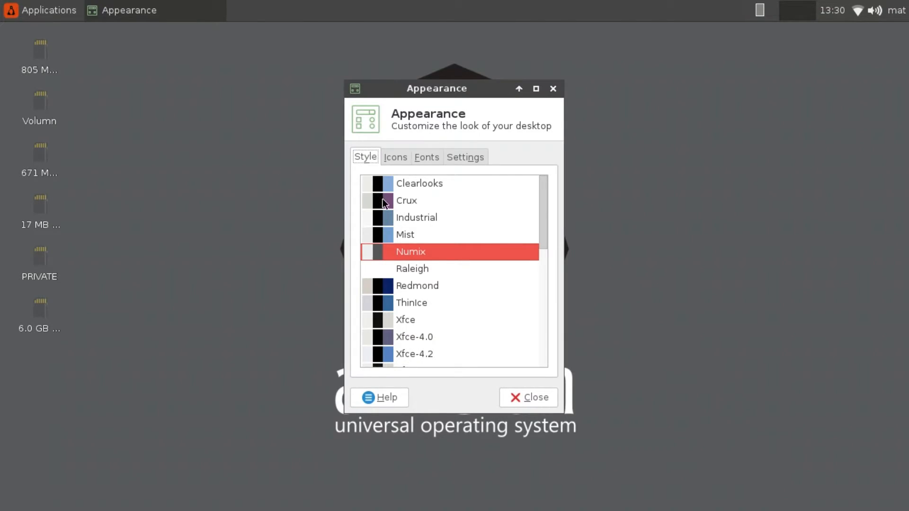
pyautogui.click(413, 268)
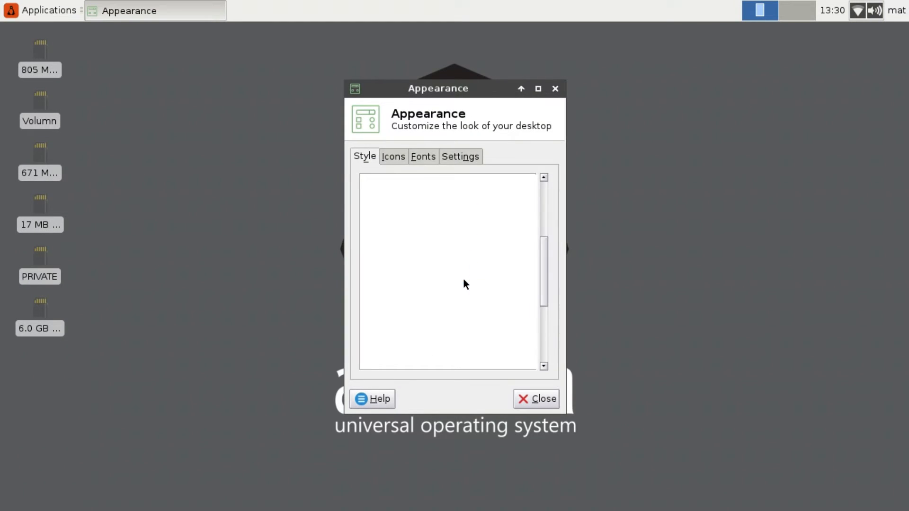
# Browse and apply an icon theme, then switch to the default font and rendering options.
pyautogui.click(392, 157)
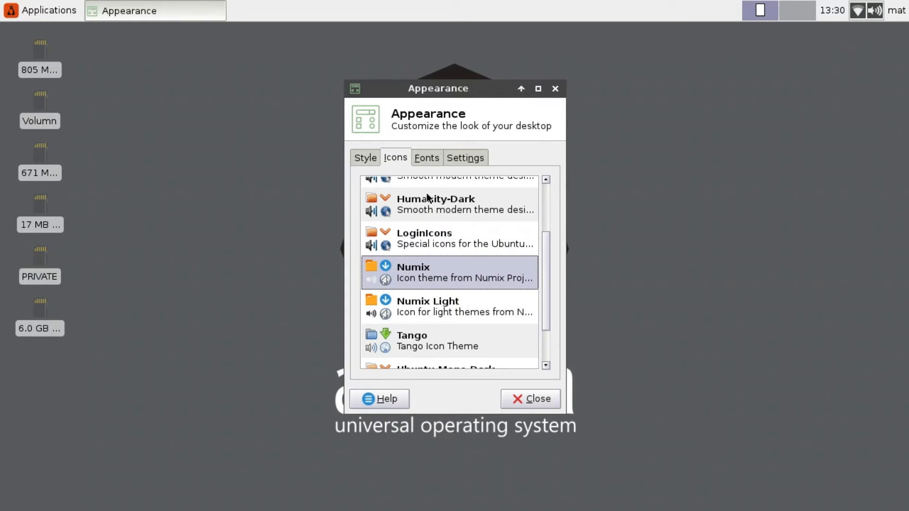
pyautogui.click(449, 238)
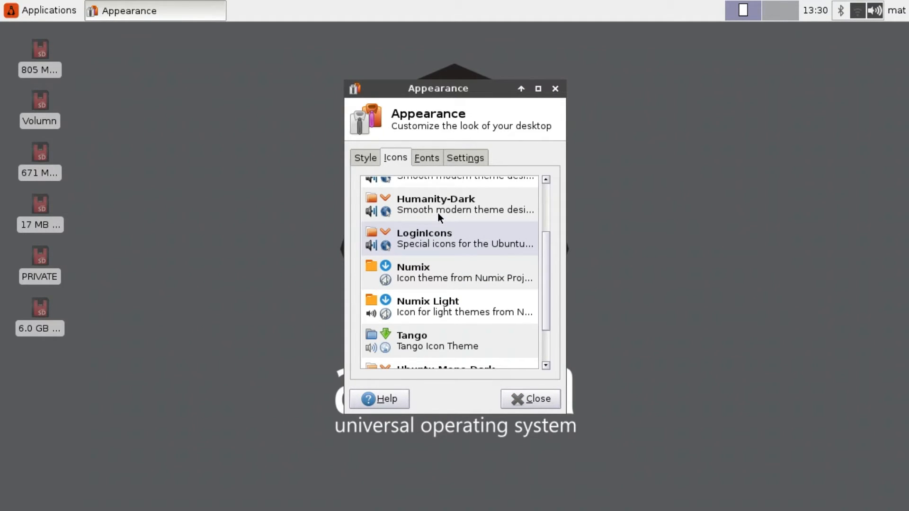
pyautogui.click(451, 306)
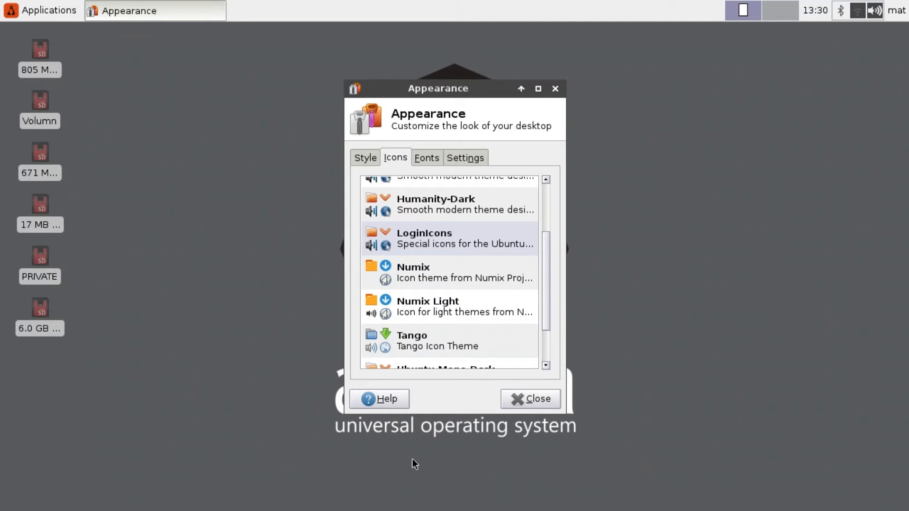
pyautogui.click(426, 157)
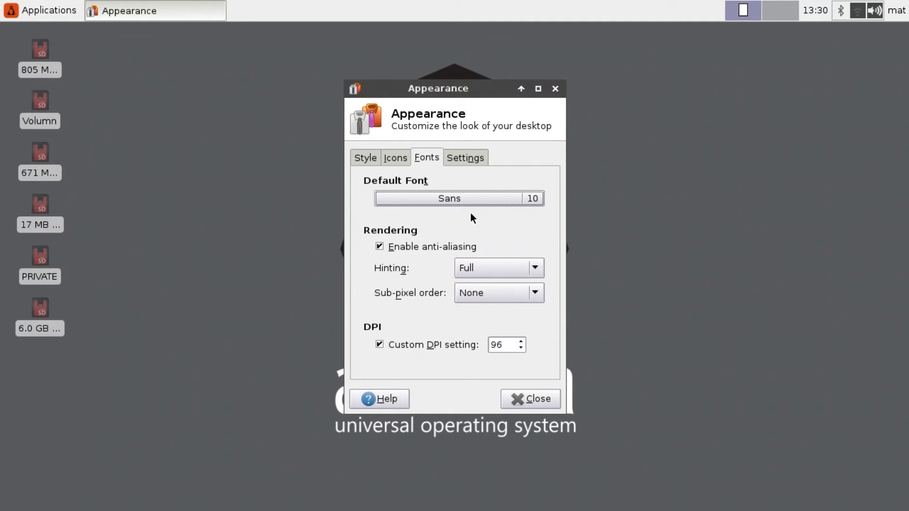
# Preview Serif Bold and Bold Italic, then apply Standard Symbols L as the default desktop font.
pyautogui.click(449, 199)
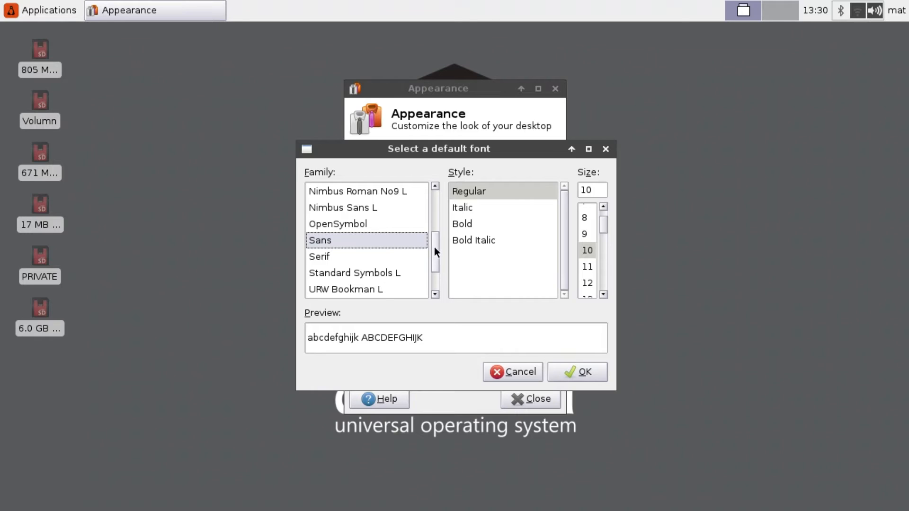
pyautogui.click(338, 224)
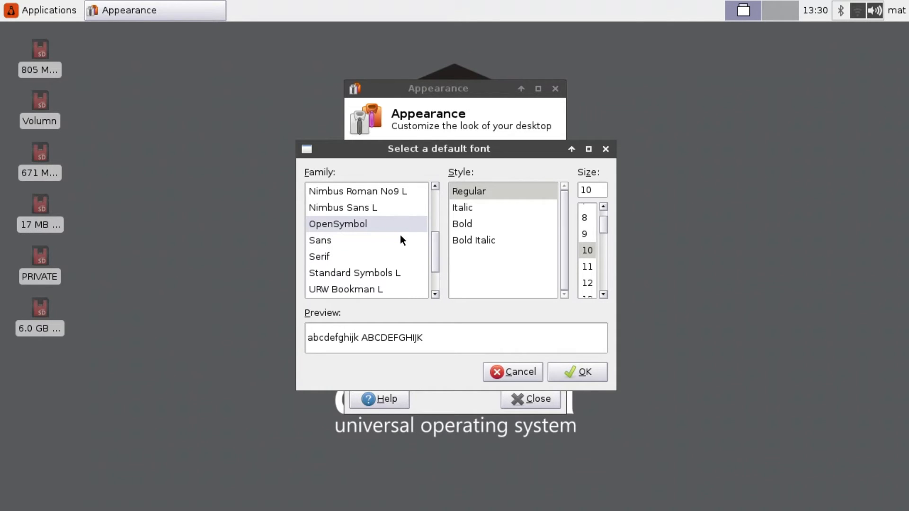
pyautogui.click(320, 256)
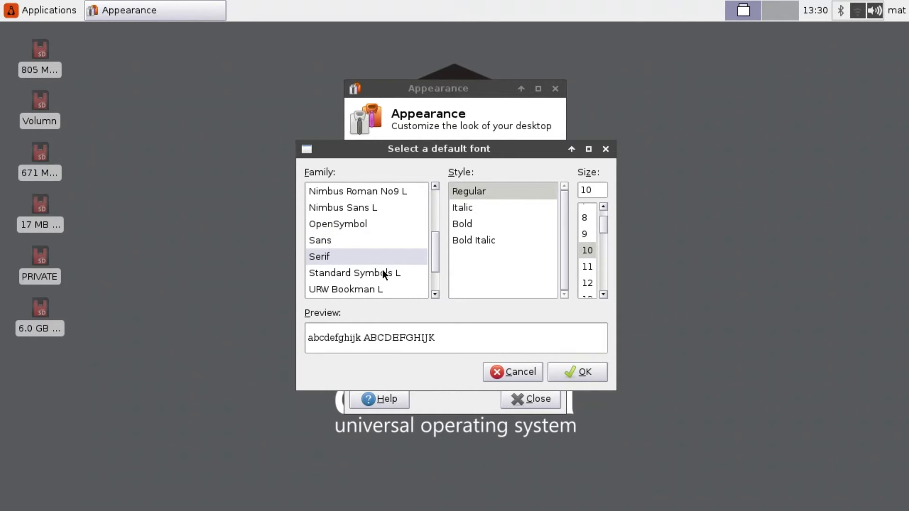
pyautogui.click(462, 223)
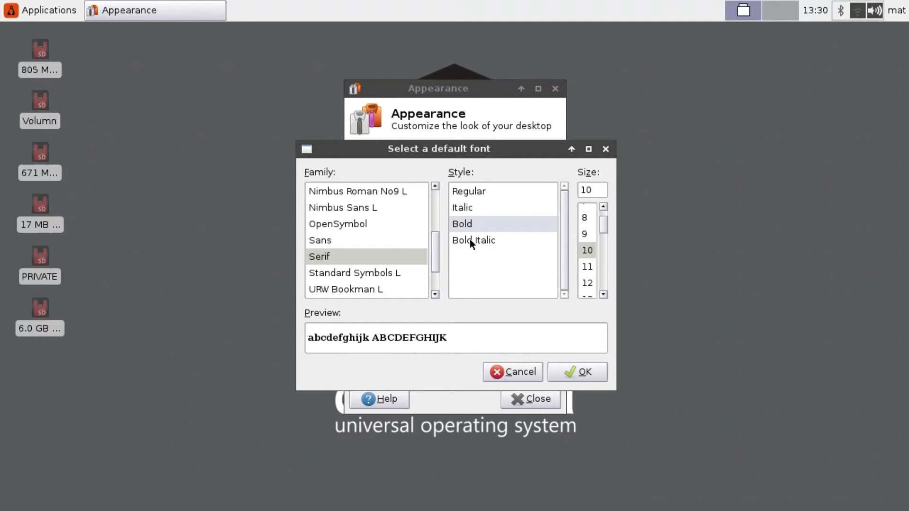
pyautogui.click(472, 240)
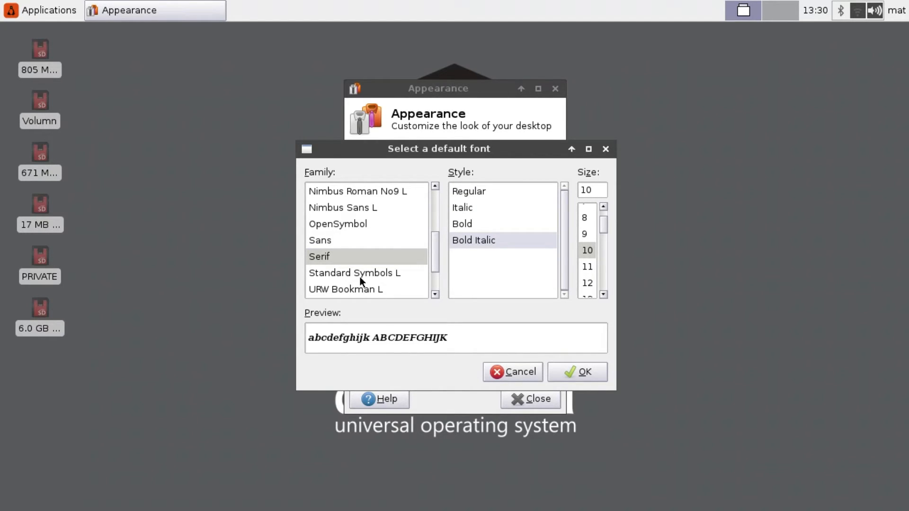
pyautogui.click(576, 372)
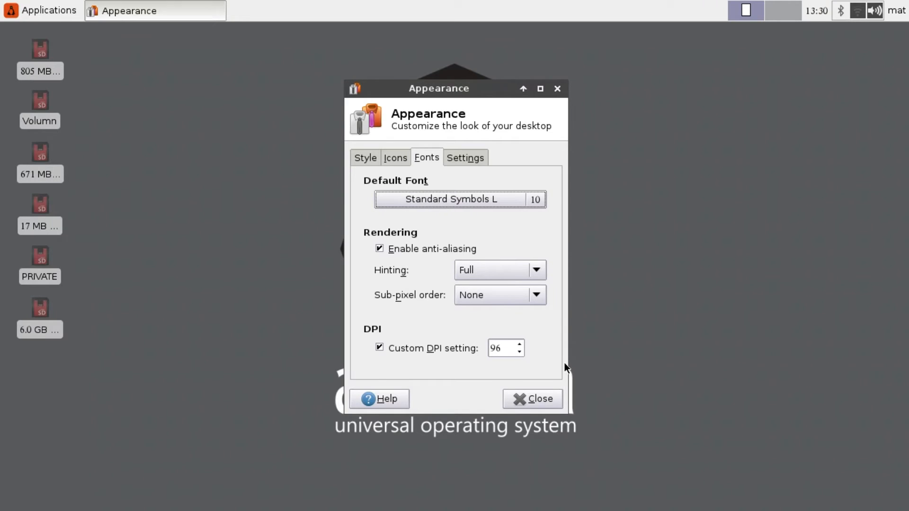
# Show the toolbar and menu options in the Appearance Settings tab.
pyautogui.click(464, 157)
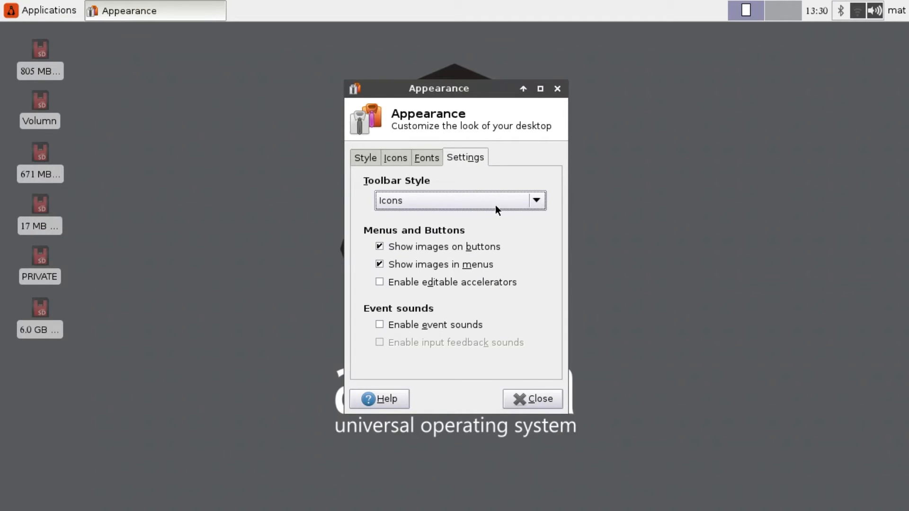
pyautogui.click(534, 201)
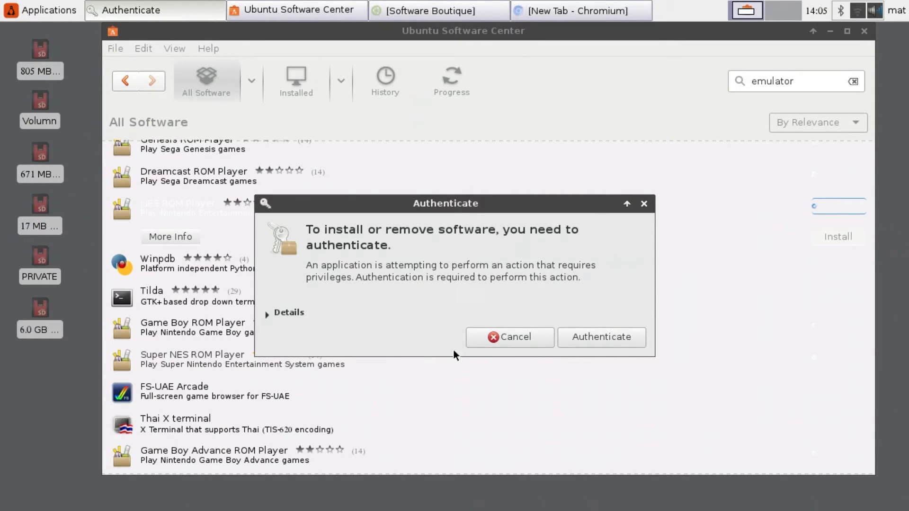
# Authenticate the emulator installation by entering the administrator password.
pyautogui.click(601, 336)
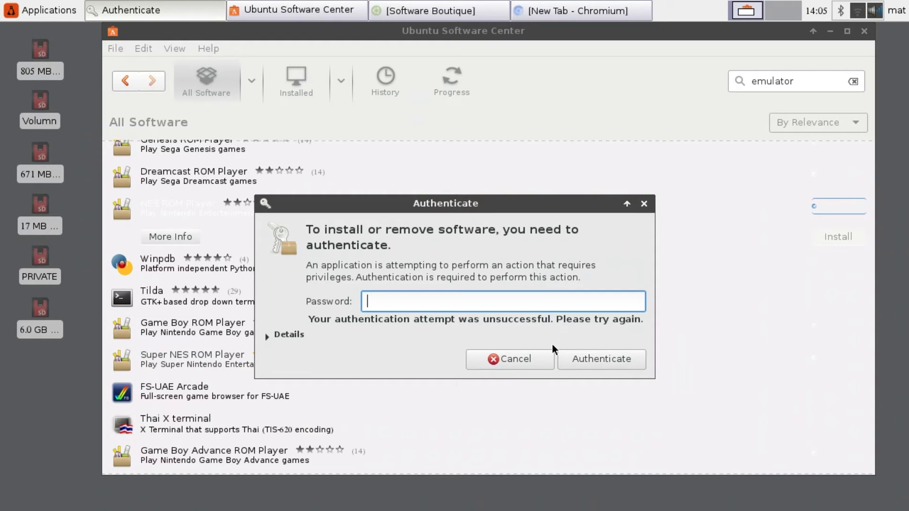
pyautogui.write('••')
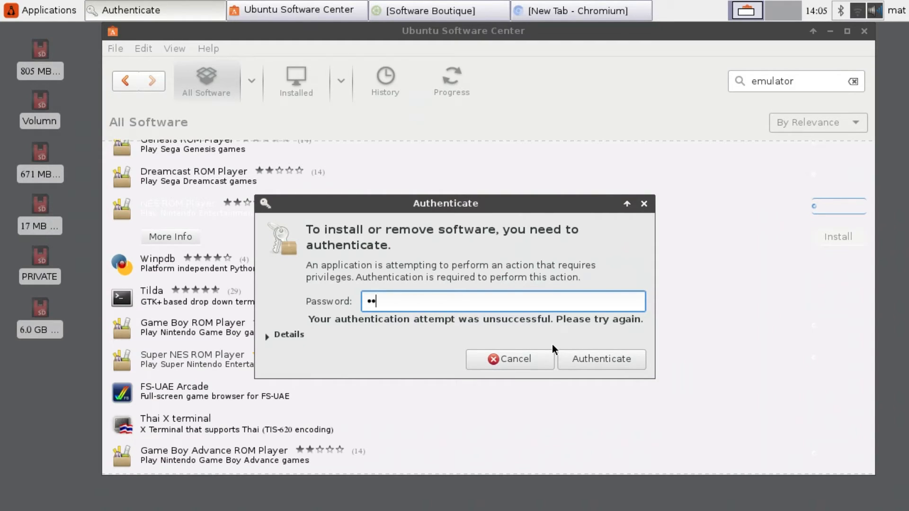
pyautogui.write('password')
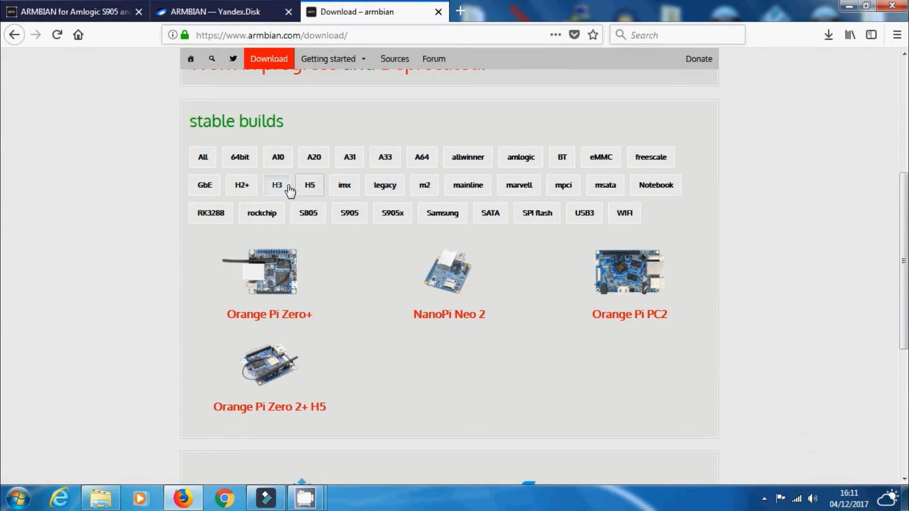
# Filter Armbian stable builds by S805, S905x and freescale boards, then return to the page top.
pyautogui.scroll(-3)
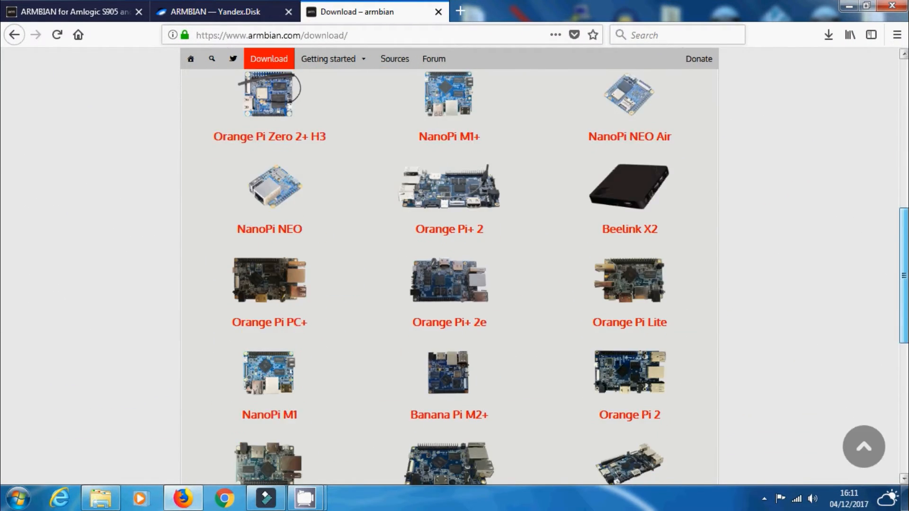
pyautogui.scroll(-3)
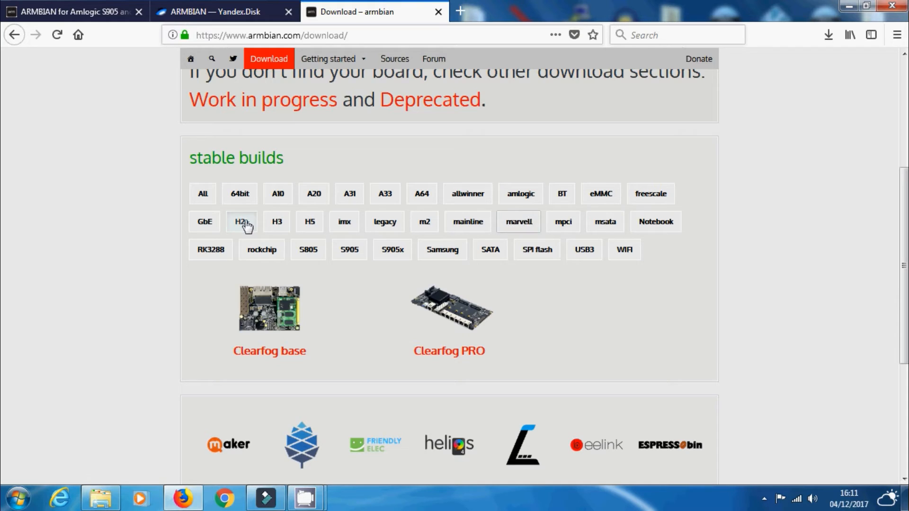
pyautogui.click(241, 221)
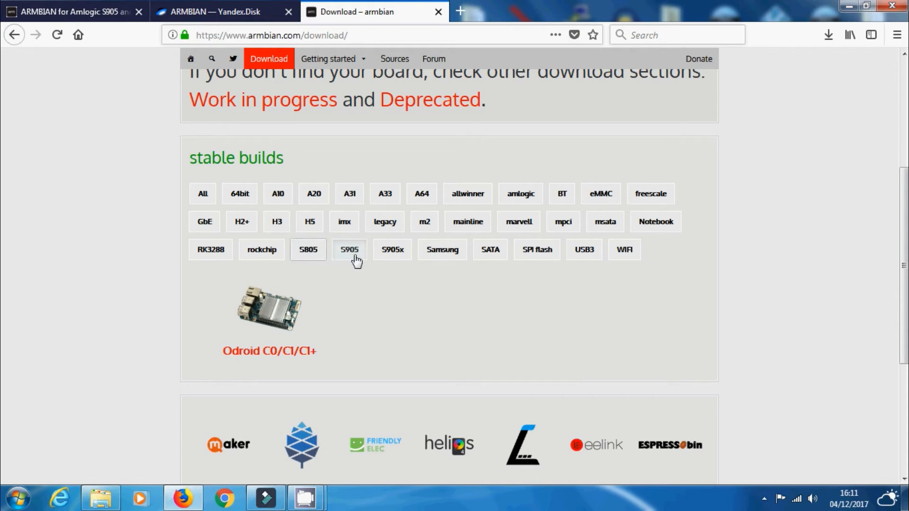
pyautogui.click(392, 250)
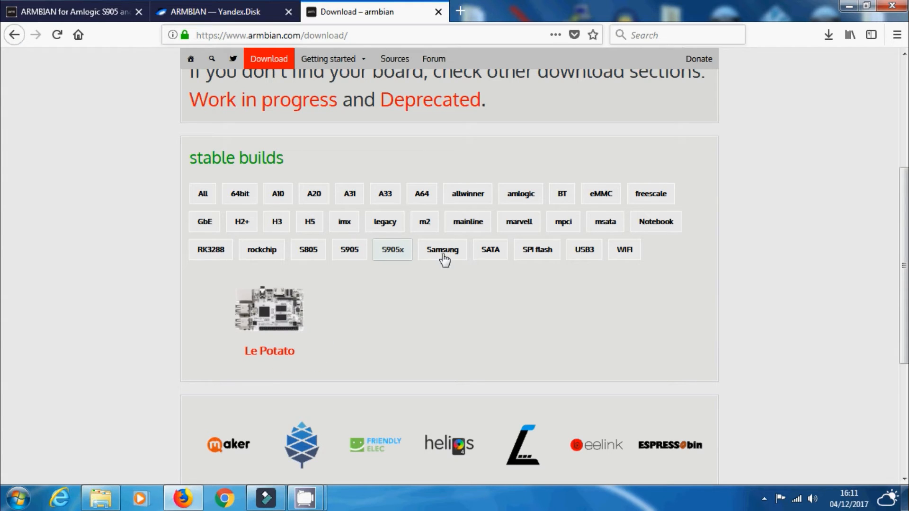
pyautogui.click(520, 194)
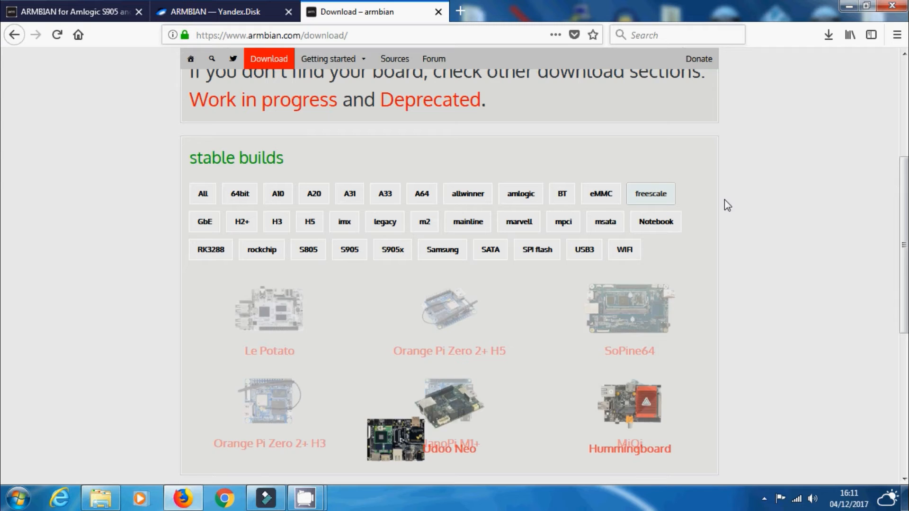
pyautogui.scroll(3)
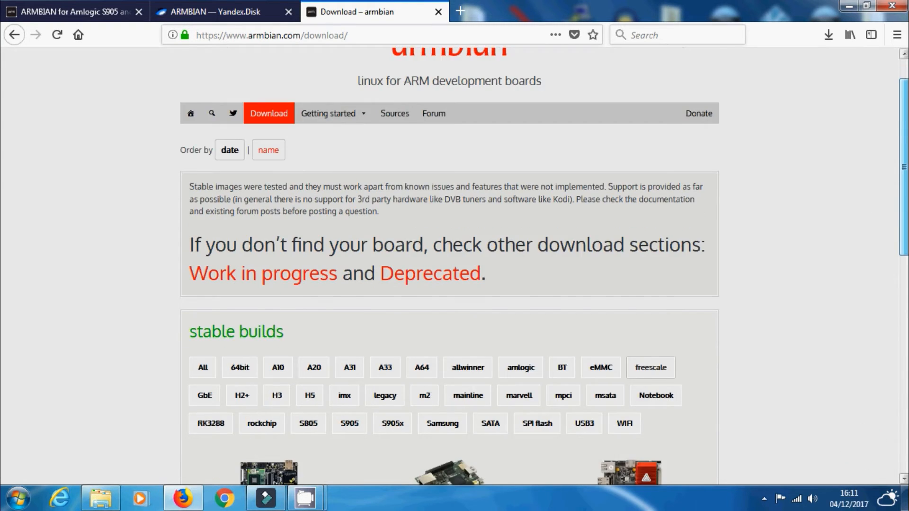
pyautogui.scroll(-3)
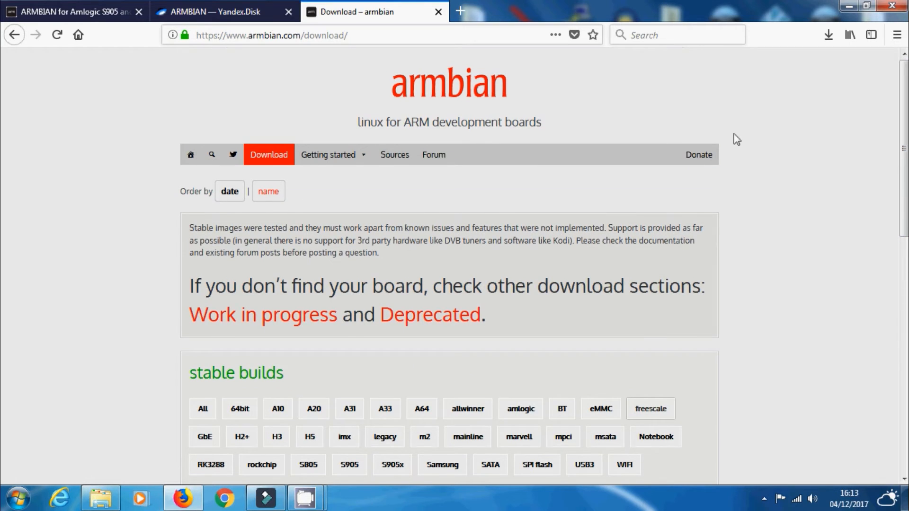
# Look through the Armbian donate page, then go to Getting started > Basics documentation.
pyautogui.click(698, 155)
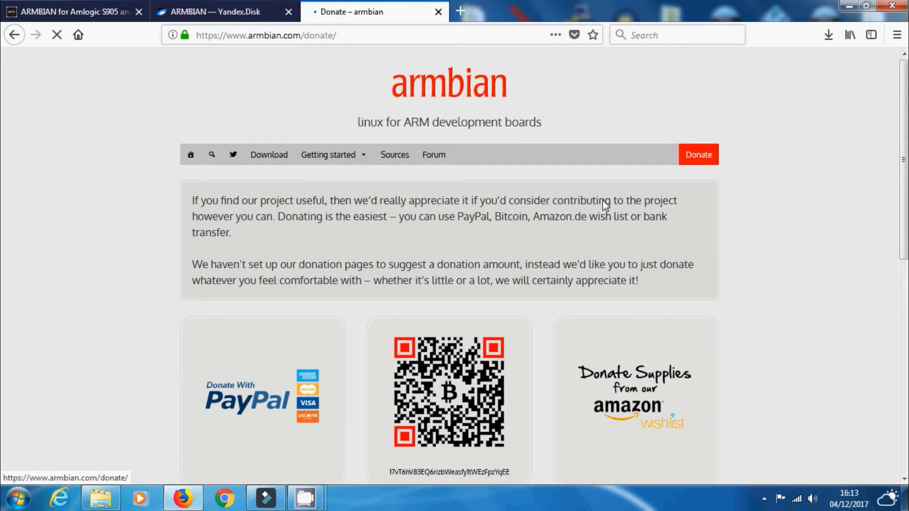
pyautogui.scroll(-3)
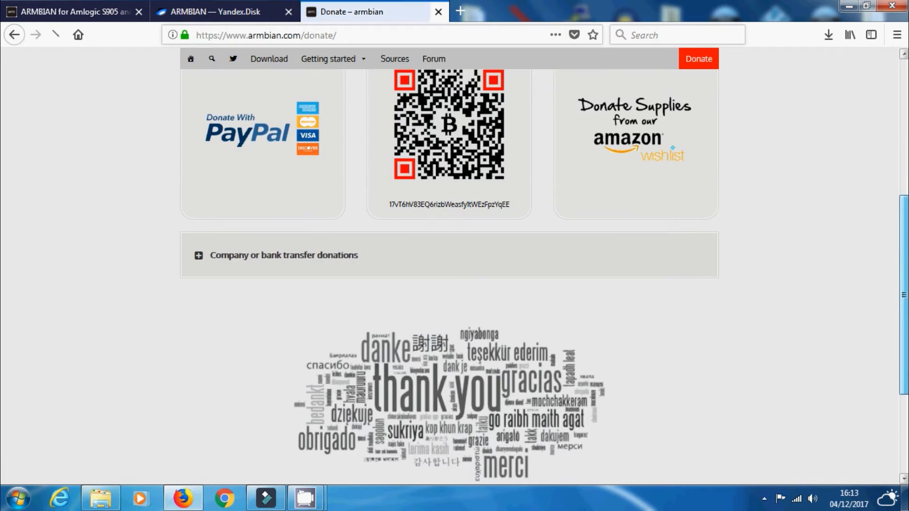
pyautogui.scroll(-3)
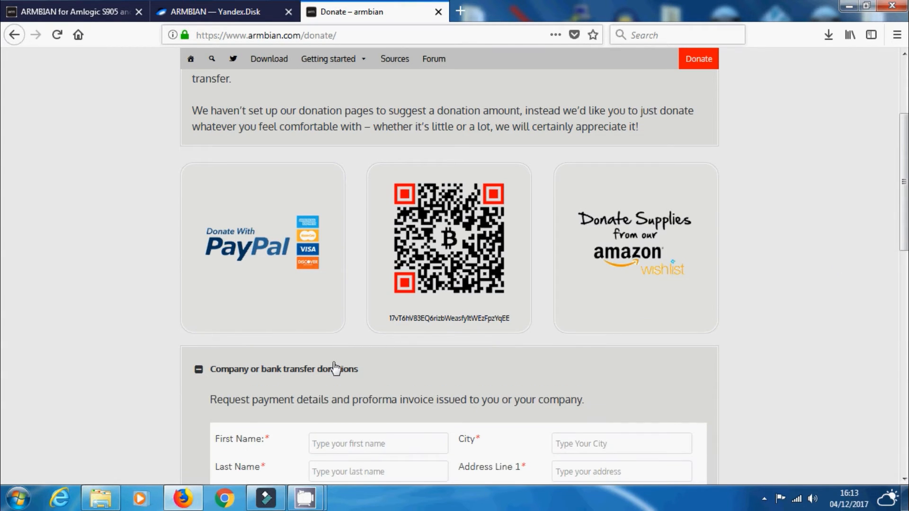
pyautogui.scroll(-3)
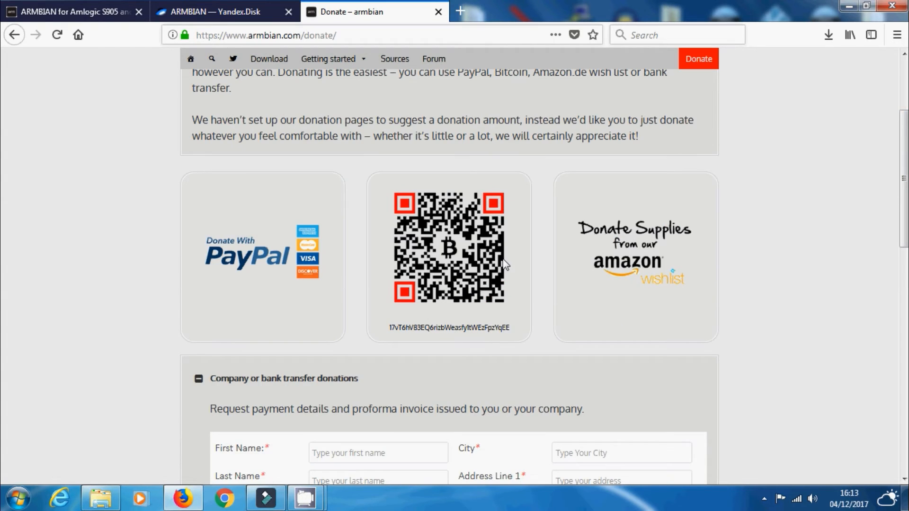
pyautogui.scroll(3)
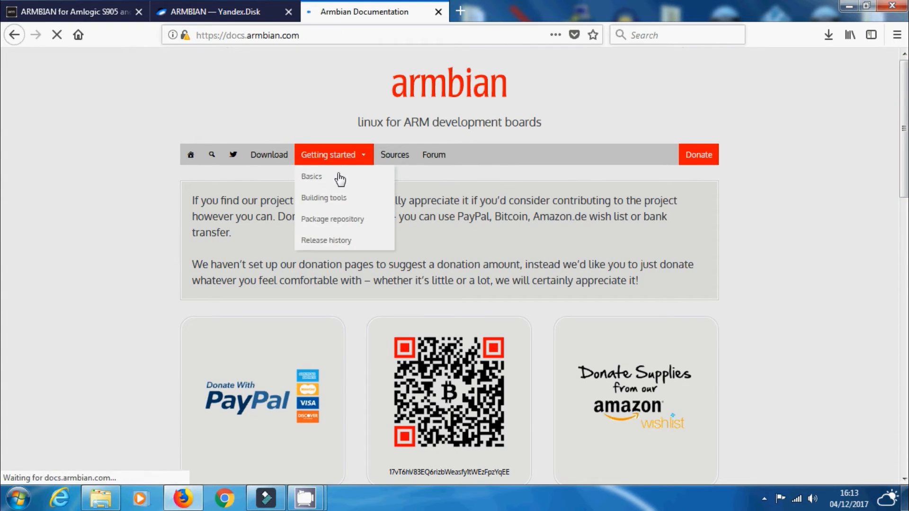
pyautogui.click(311, 176)
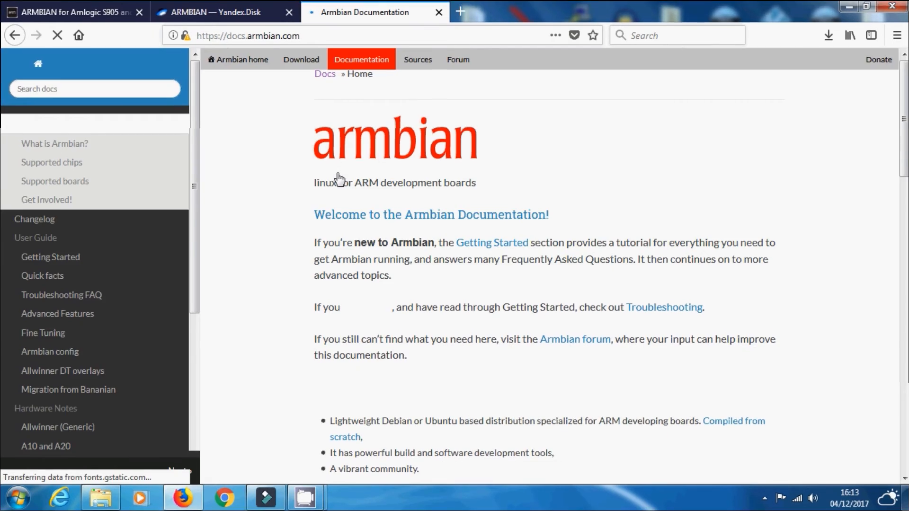